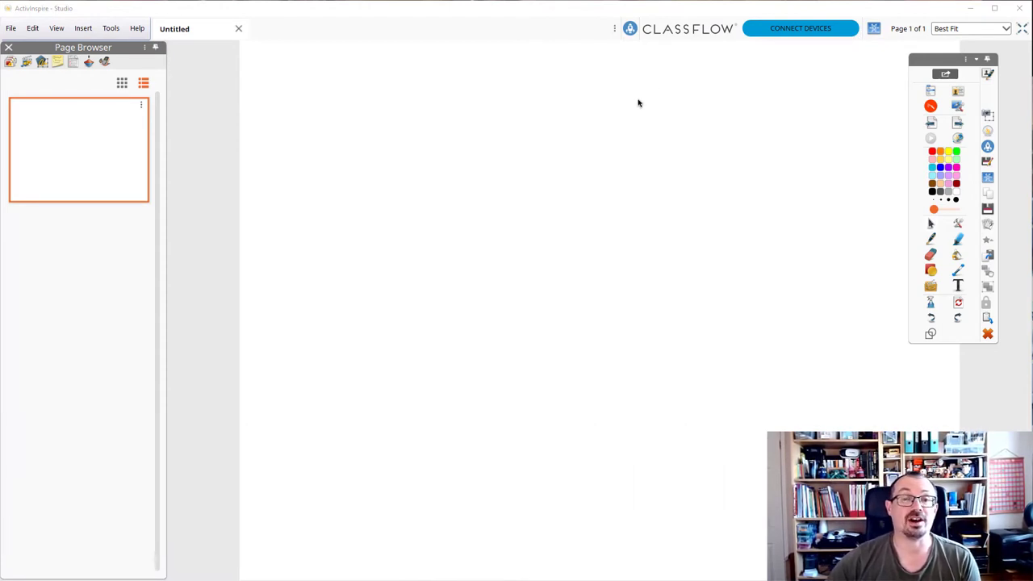
pyautogui.moveTo(682, 82)
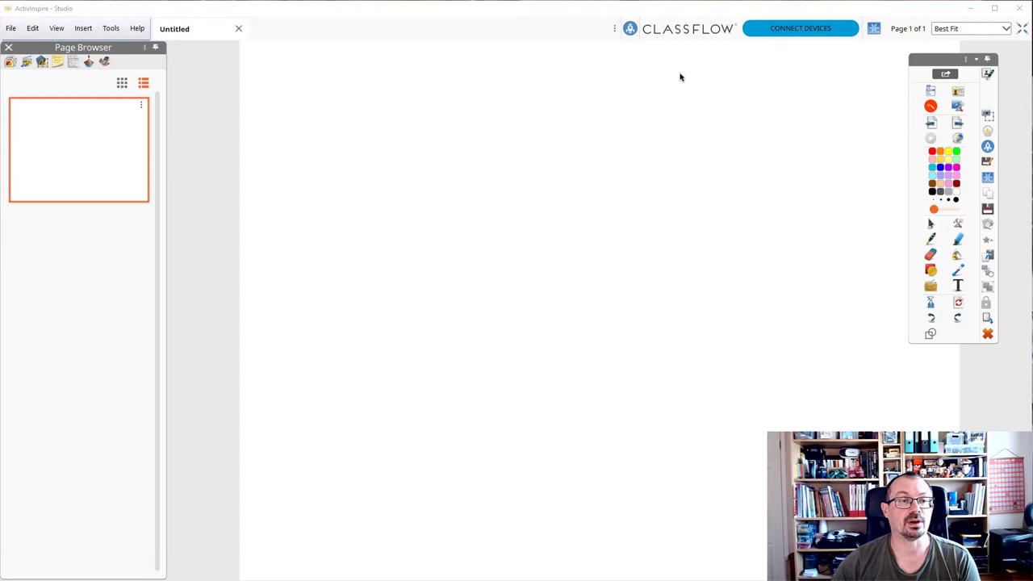
pyautogui.moveTo(77, 9)
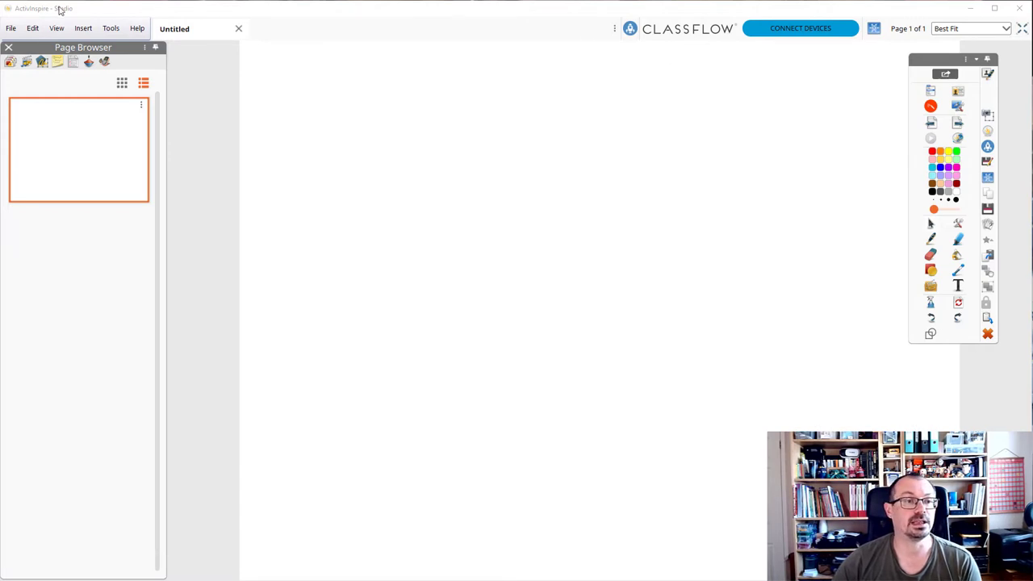
# - Choose Primary Look and Feel from the View menu and confirm the change
pyautogui.click(61, 25)
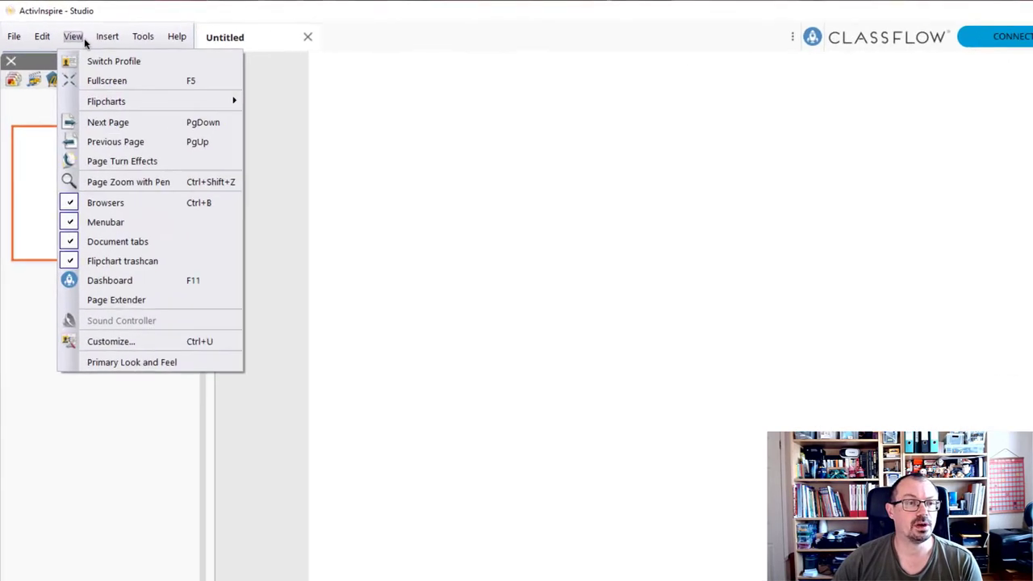
pyautogui.moveTo(189, 373)
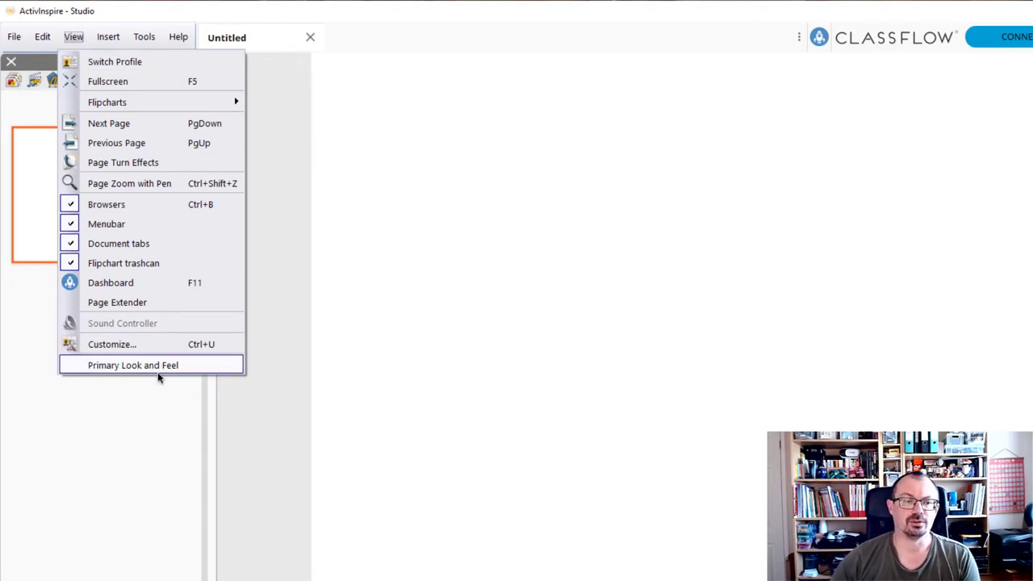
pyautogui.click(142, 365)
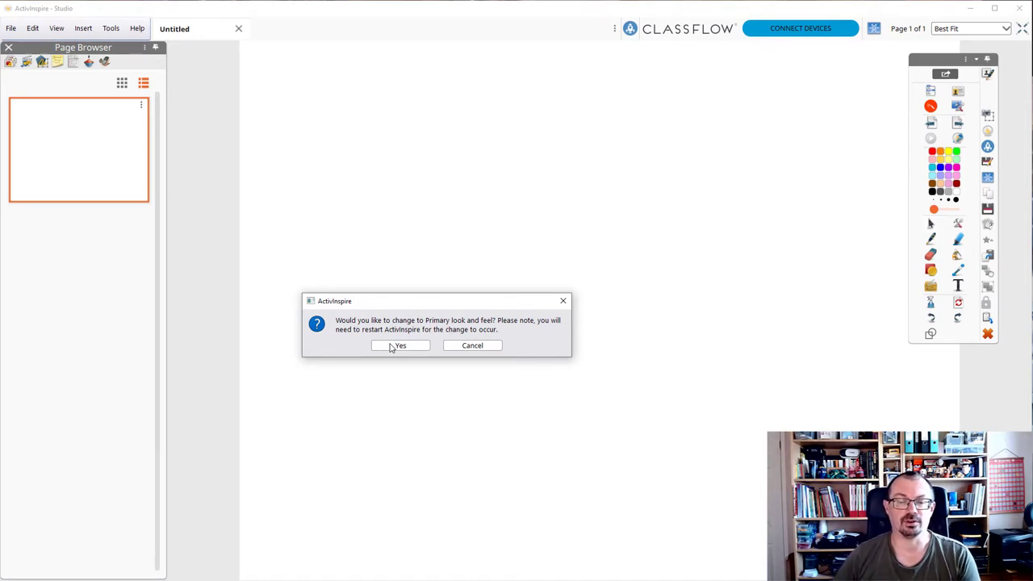
pyautogui.click(400, 346)
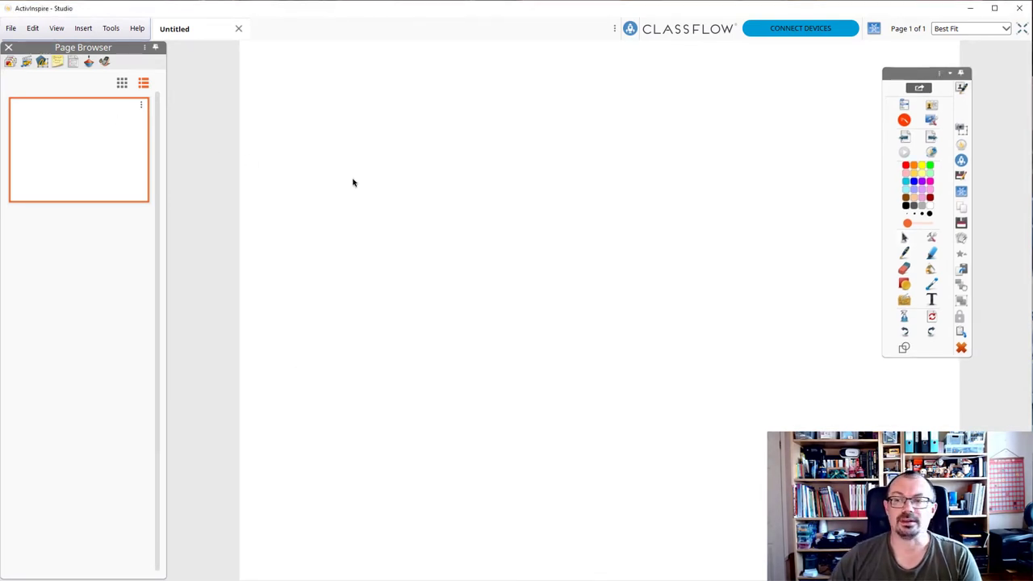
# - Adjust the workspace layout, then underline the handwritten word hello with the pen
pyautogui.moveTo(927, 74); pyautogui.dragTo(906, 80)
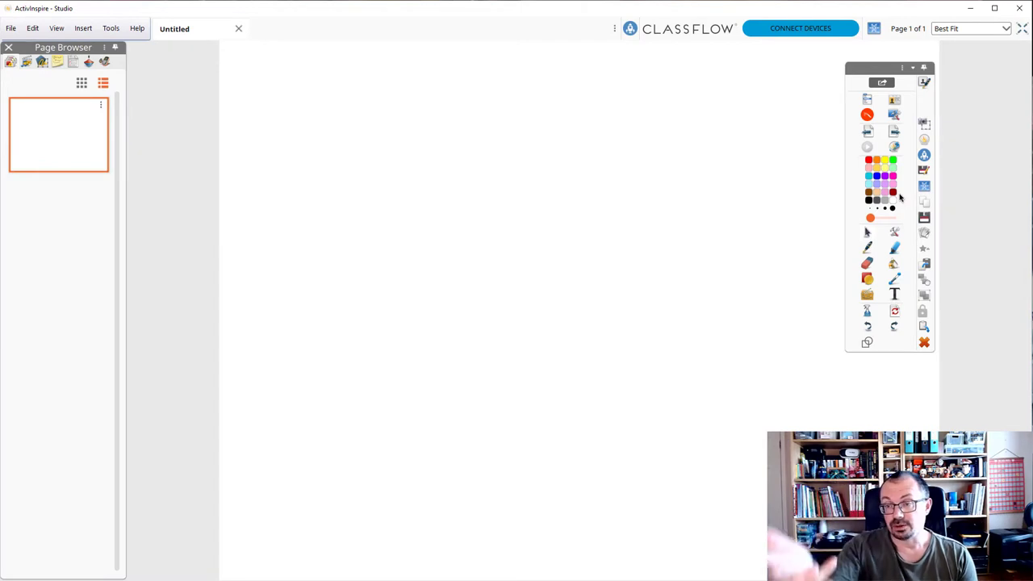
pyautogui.moveTo(923, 233)
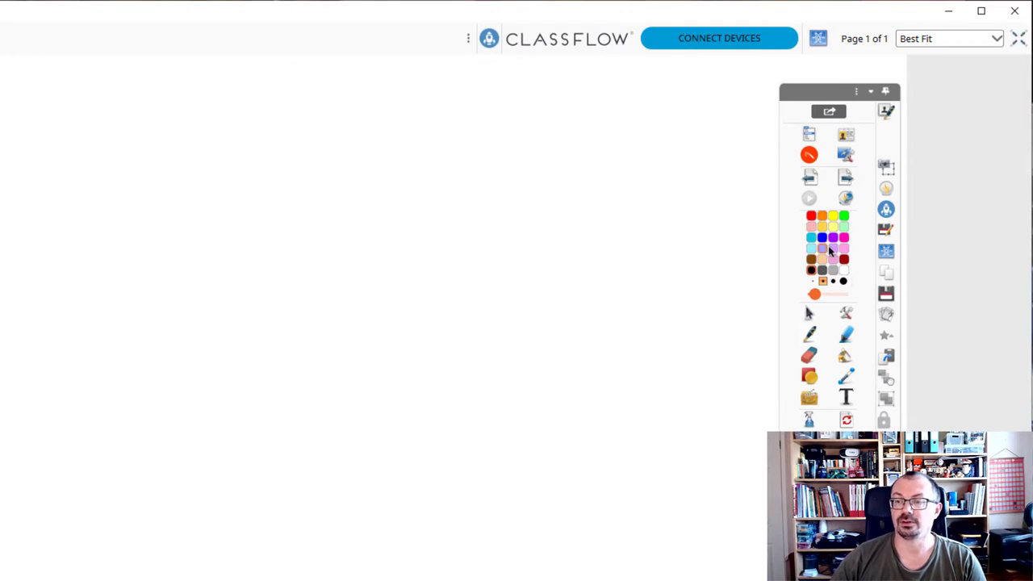
pyautogui.moveTo(843, 271)
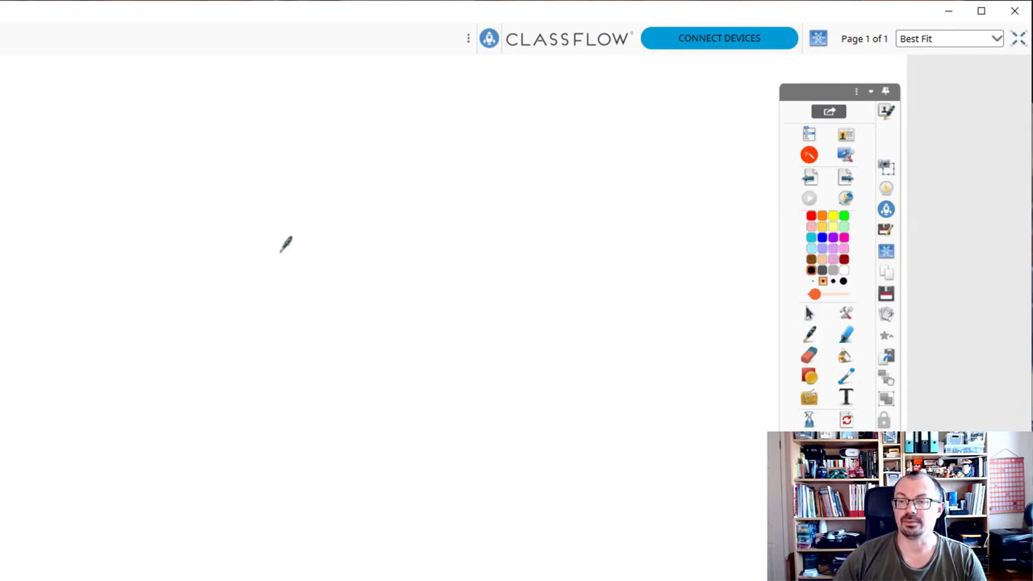
pyautogui.moveTo(813, 293)
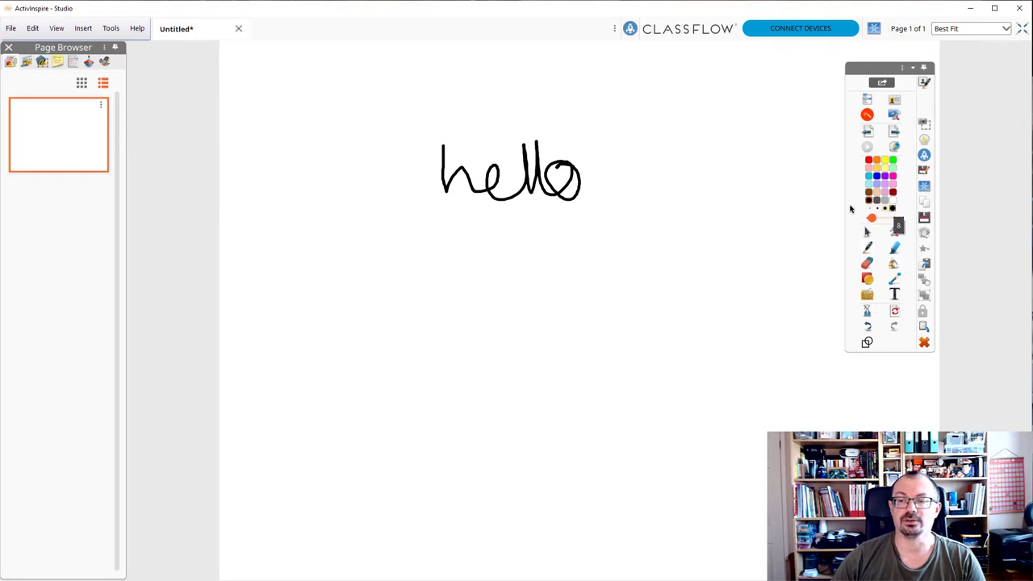
pyautogui.moveTo(477, 228); pyautogui.dragTo(594, 226)
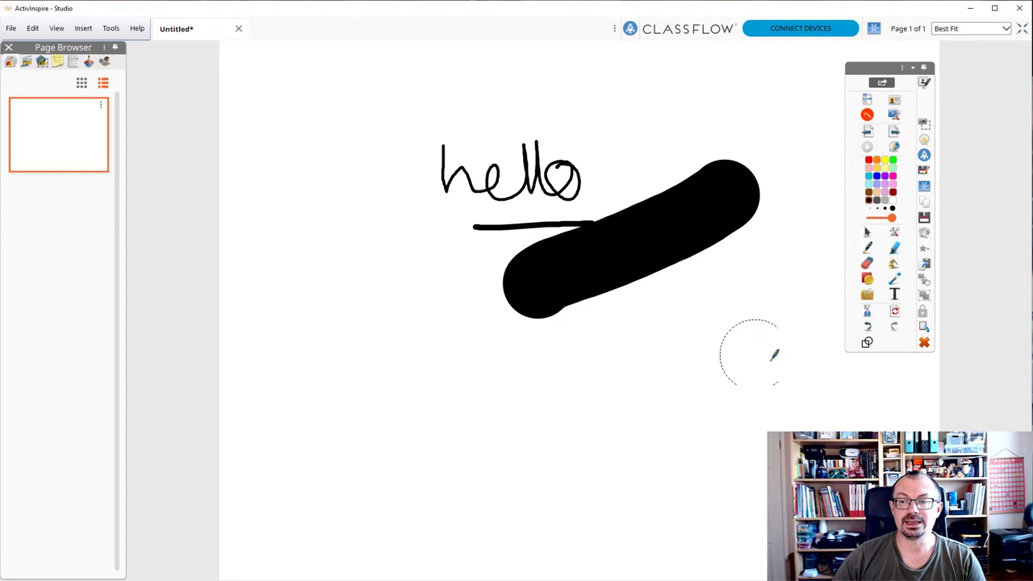
# - Remove the thick black stroke from the page
pyautogui.click(866, 249)
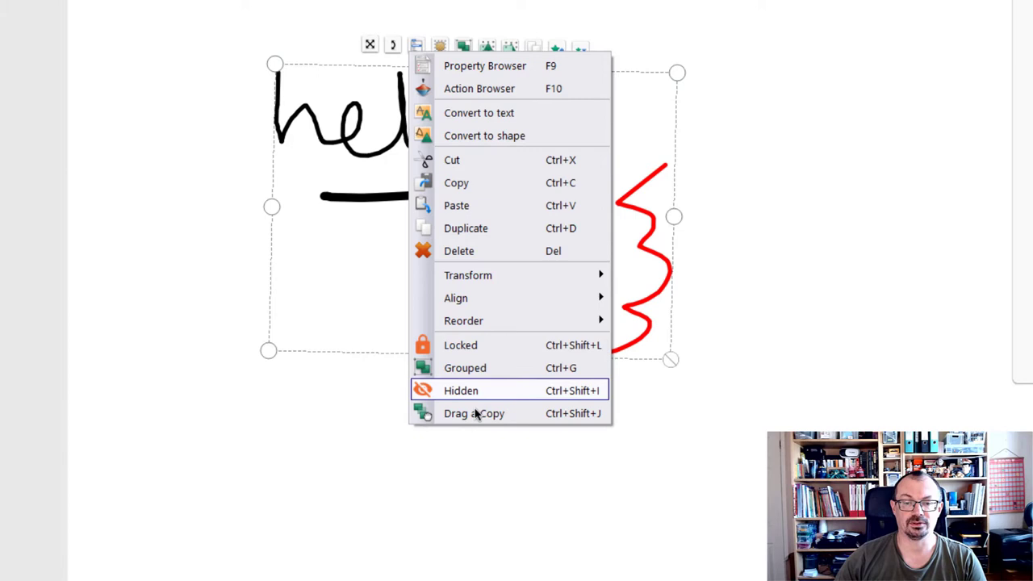
pyautogui.moveTo(525, 113)
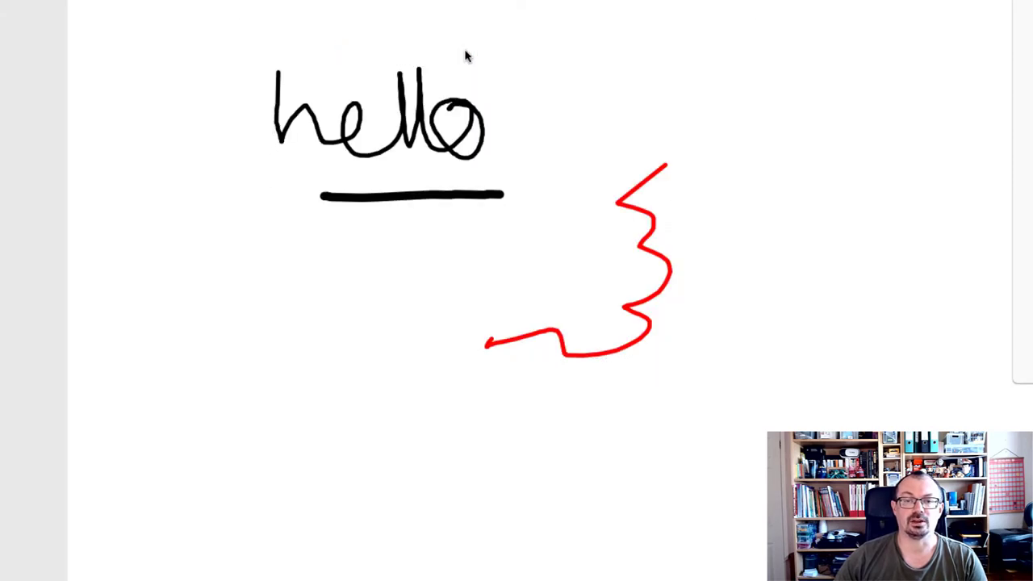
pyautogui.moveTo(242, 39)
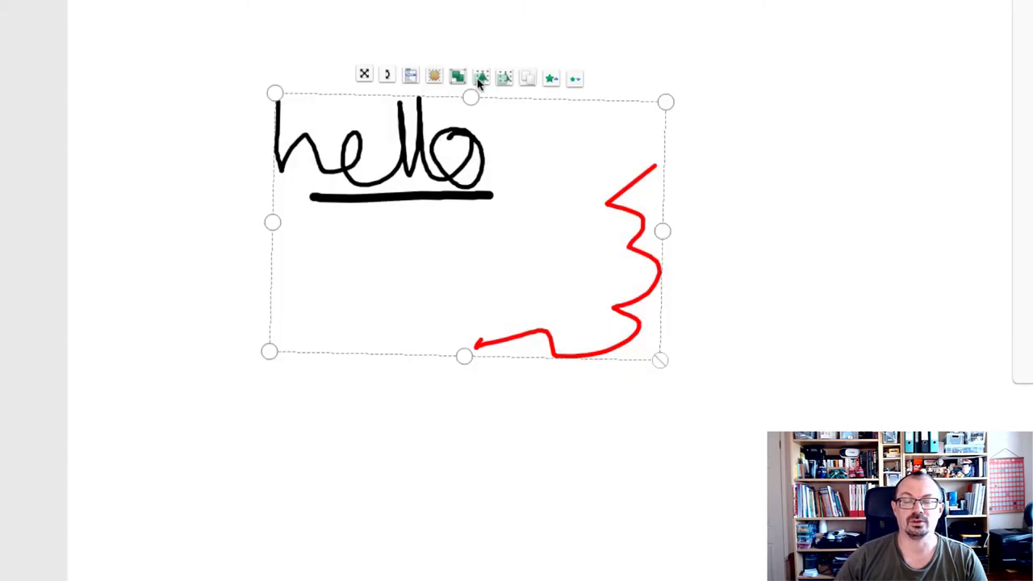
pyautogui.moveTo(530, 74)
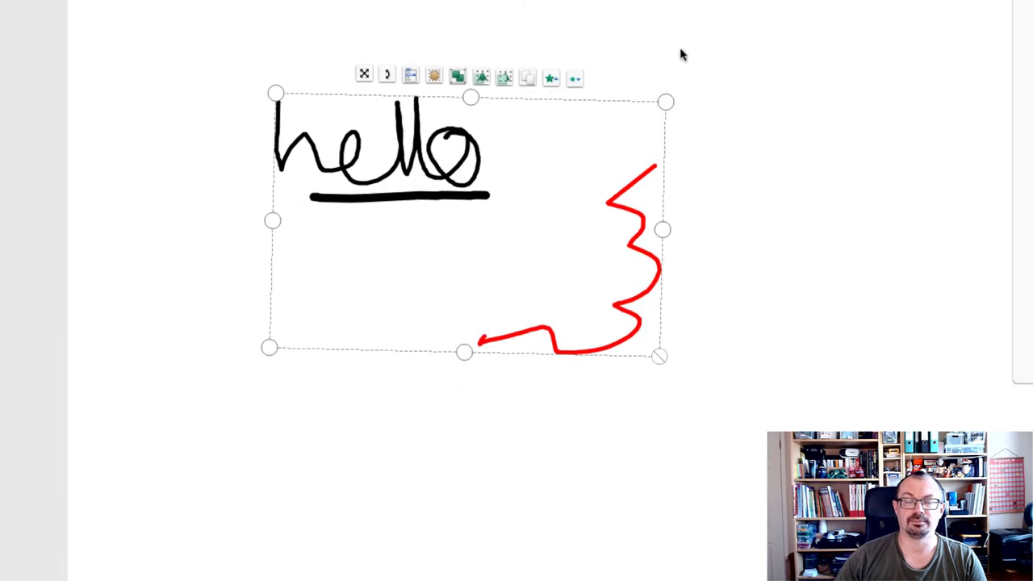
pyautogui.moveTo(404, 158)
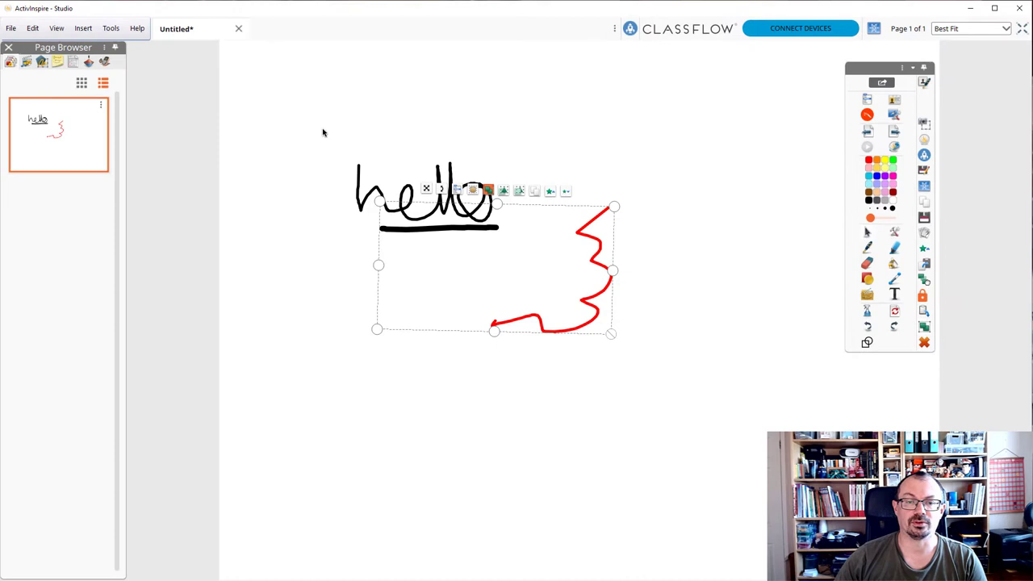
# - Convert the handwritten hello to typed text and move it toward the top of the page
pyautogui.moveTo(426, 197); pyautogui.dragTo(363, 142)
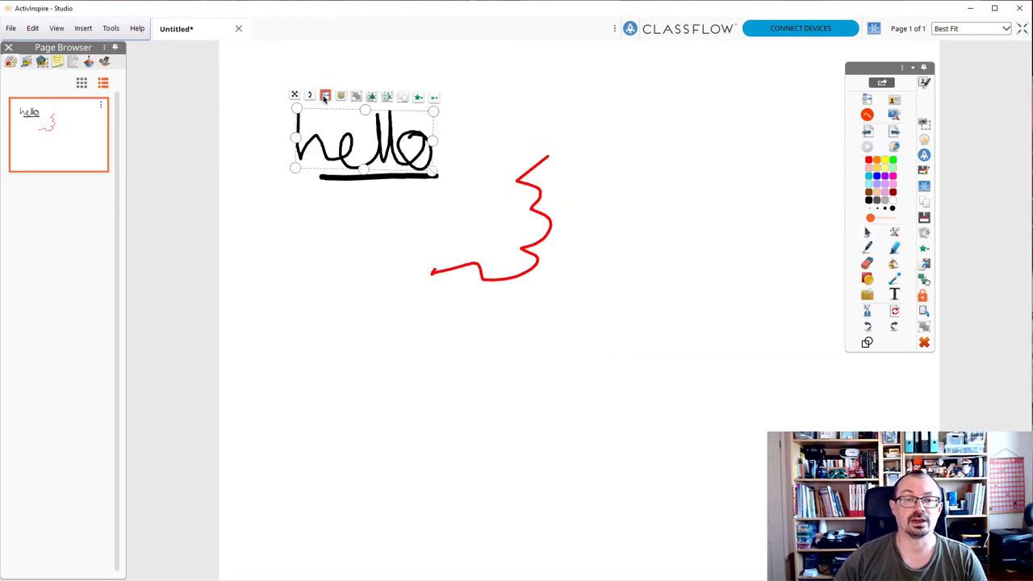
pyautogui.rightClick(364, 142)
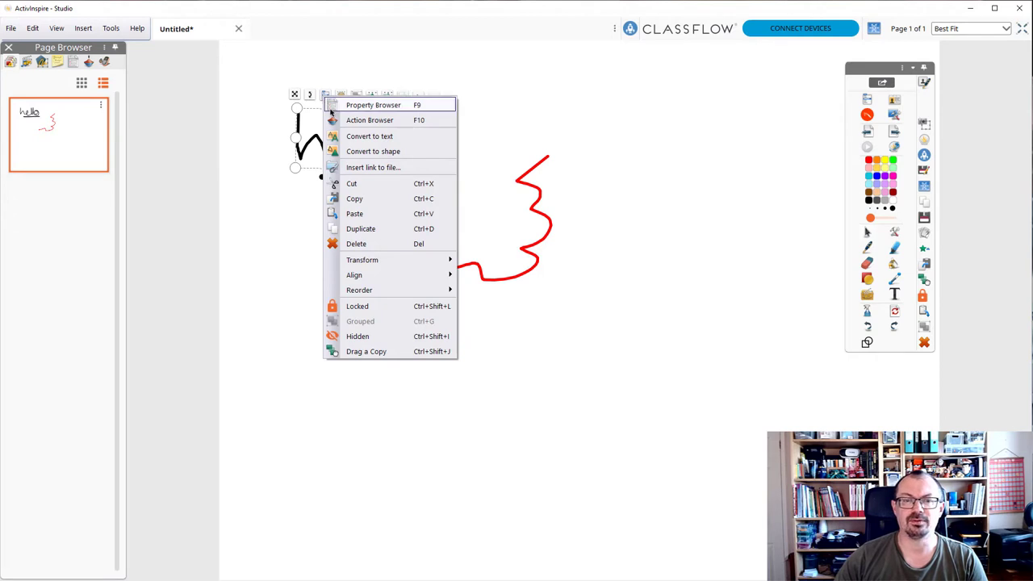
pyautogui.moveTo(372, 135)
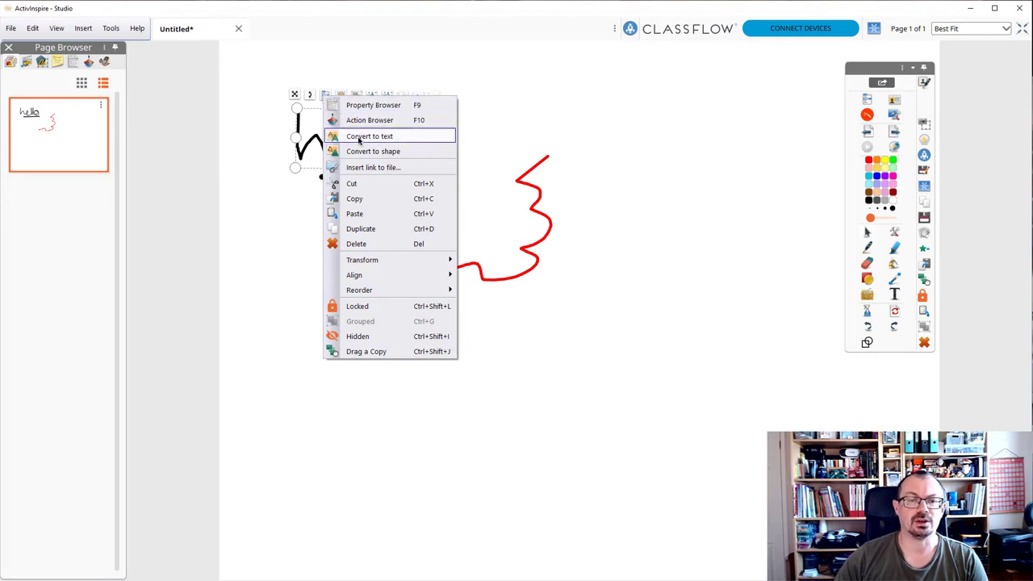
pyautogui.click(375, 135)
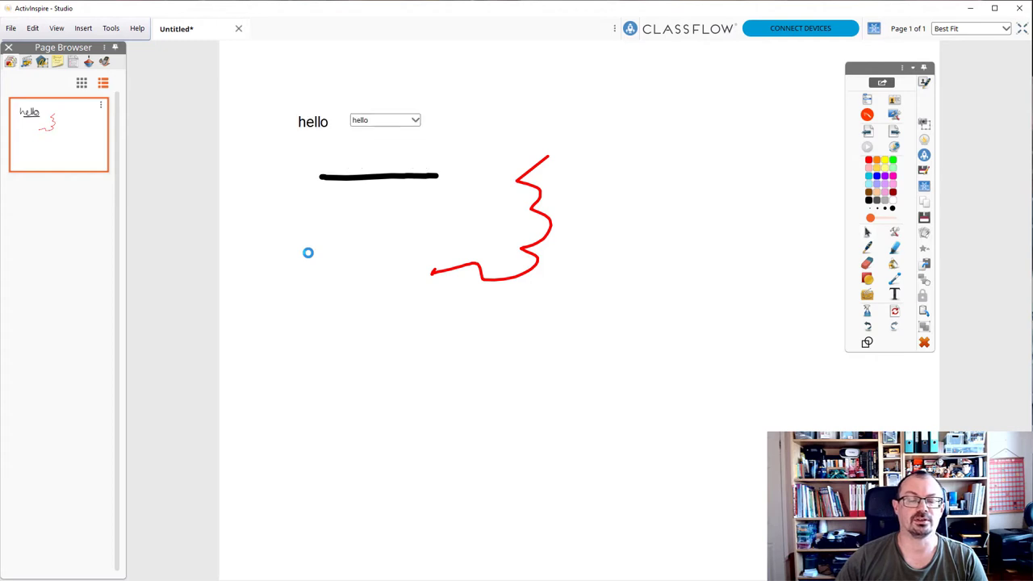
pyautogui.moveTo(313, 121); pyautogui.dragTo(348, 156)
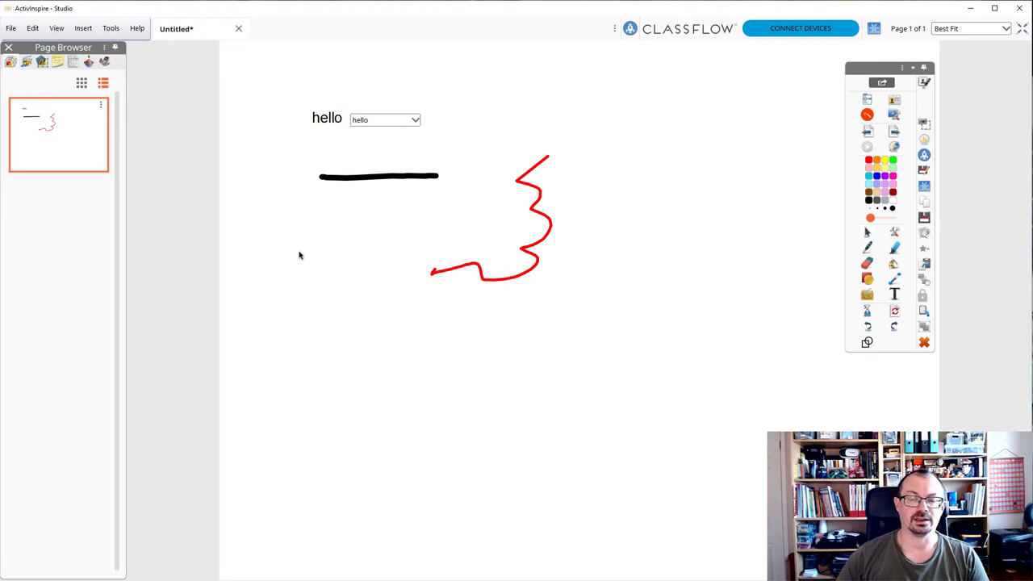
pyautogui.moveTo(407, 215)
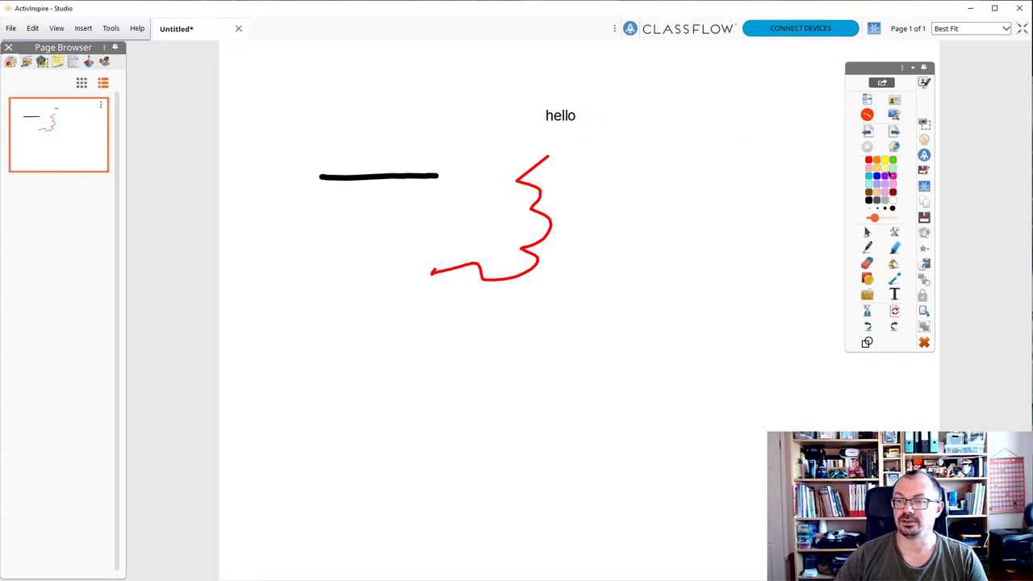
# - Erase the top part of the red squiggle
pyautogui.click(561, 115)
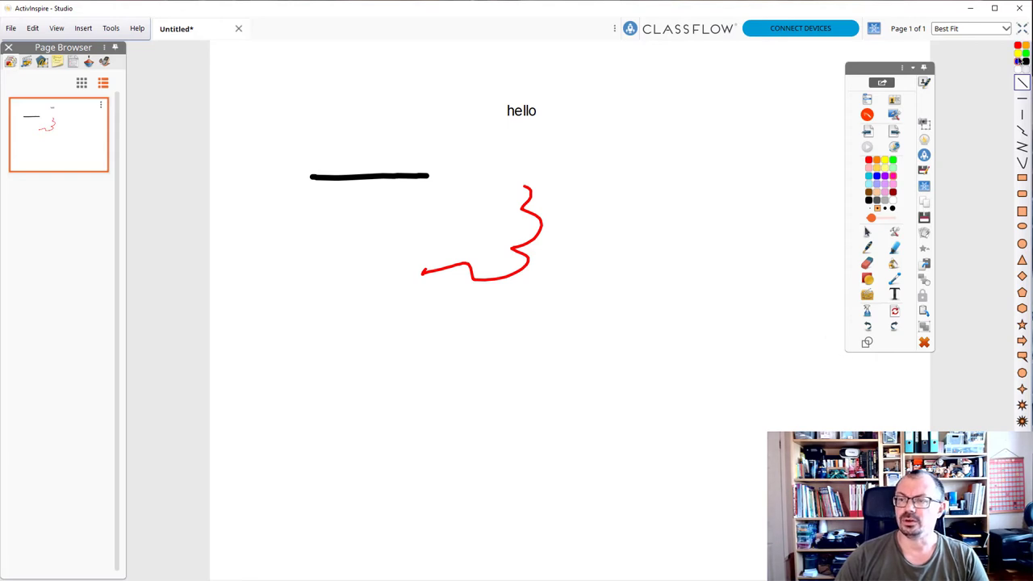
# - Draw a light green line and a red square below the squiggle, then reposition the large square
pyautogui.moveTo(629, 174); pyautogui.dragTo(713, 319)
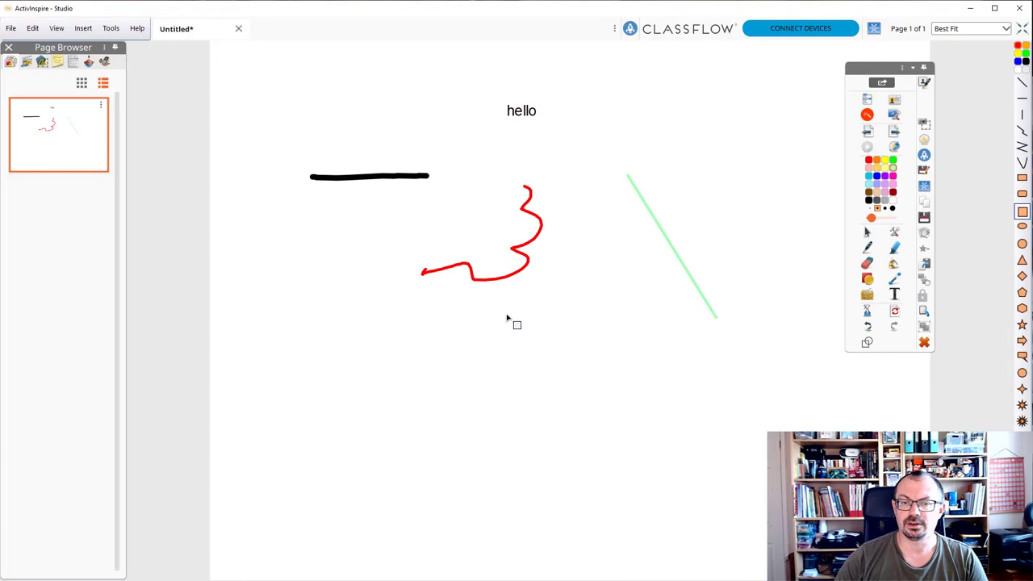
pyautogui.moveTo(507, 313); pyautogui.dragTo(636, 444)
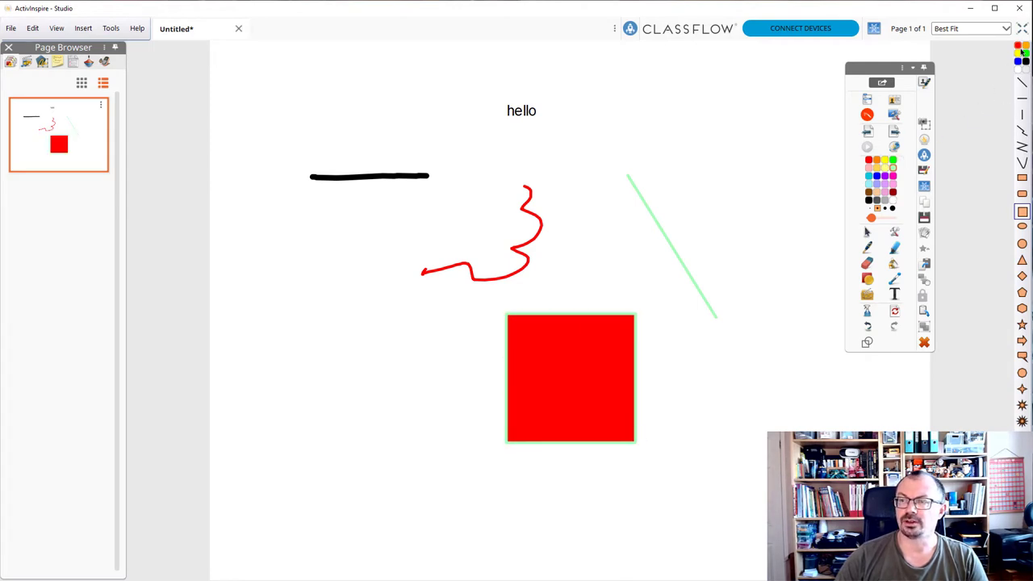
pyautogui.moveTo(1020, 51)
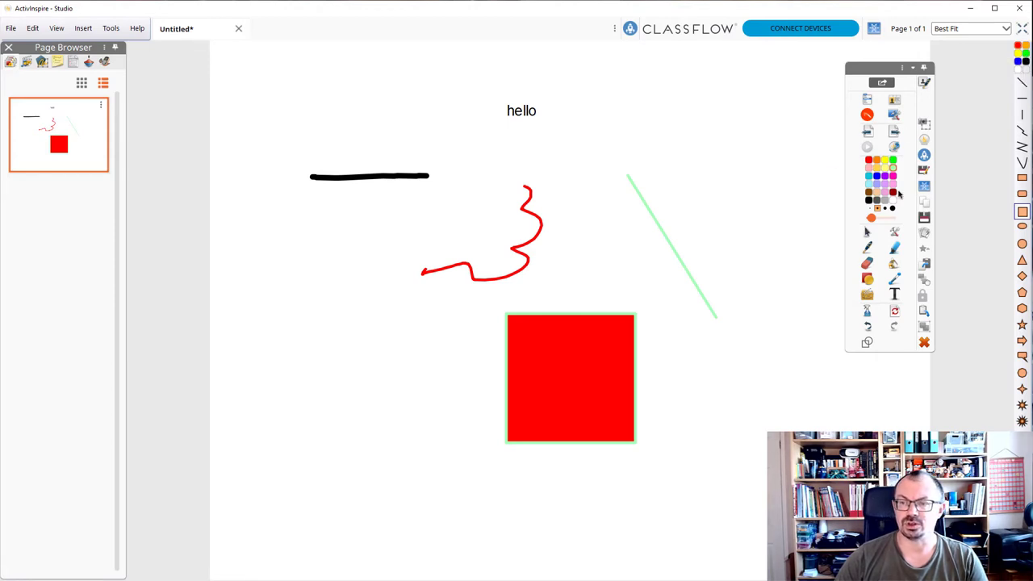
pyautogui.moveTo(886, 209)
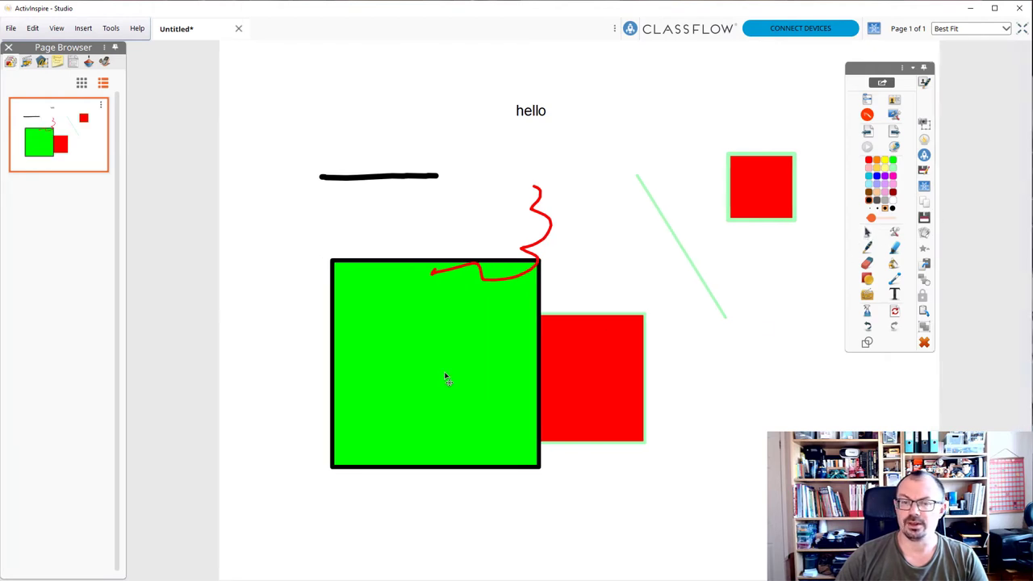
pyautogui.moveTo(444, 378); pyautogui.dragTo(413, 395)
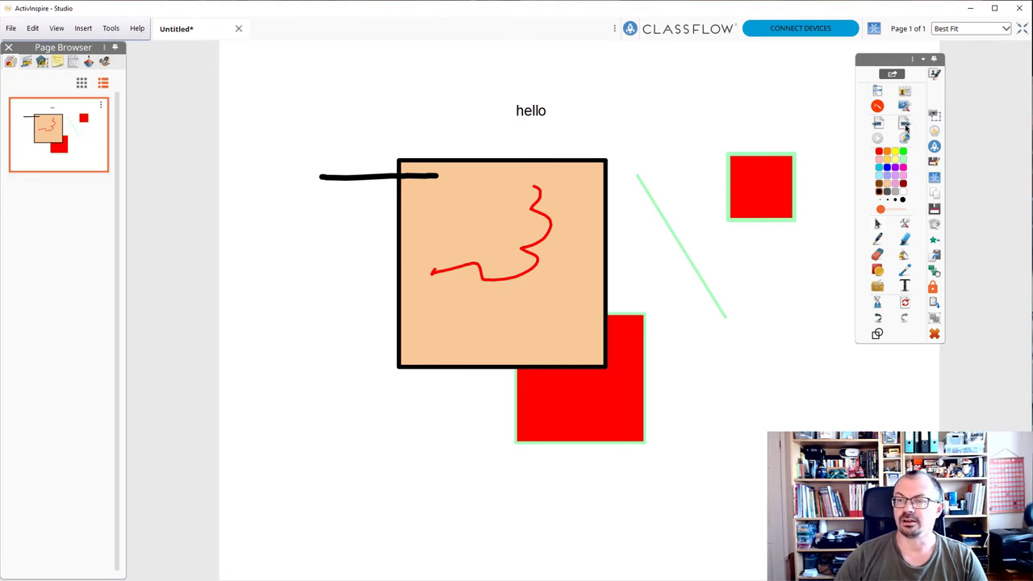
pyautogui.moveTo(904, 122)
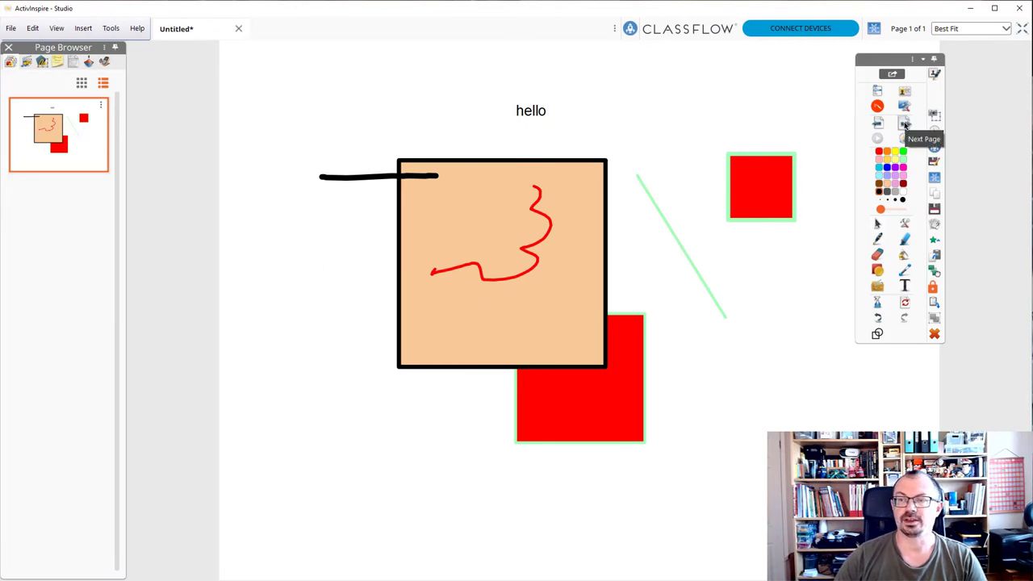
# - Add a new page with a yellow rectangle, duplicate it beside, and fill the right one black
pyautogui.click(904, 123)
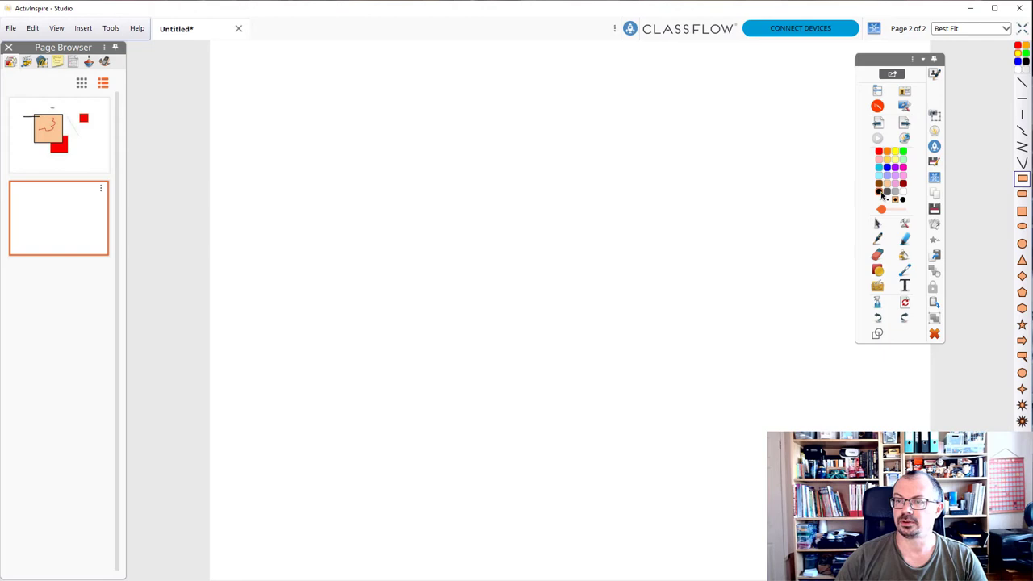
pyautogui.moveTo(374, 123); pyautogui.dragTo(530, 413)
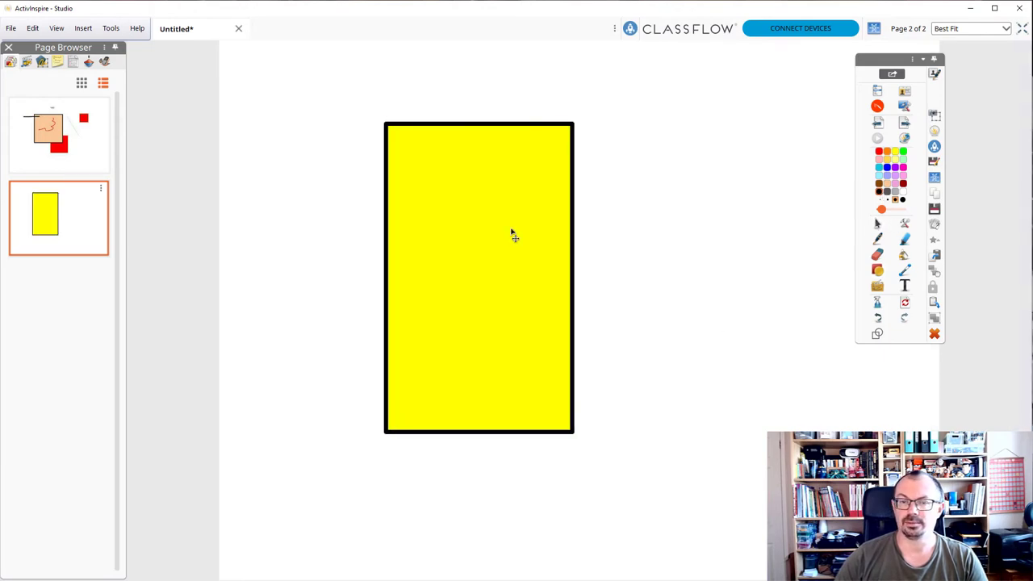
pyautogui.click(515, 235)
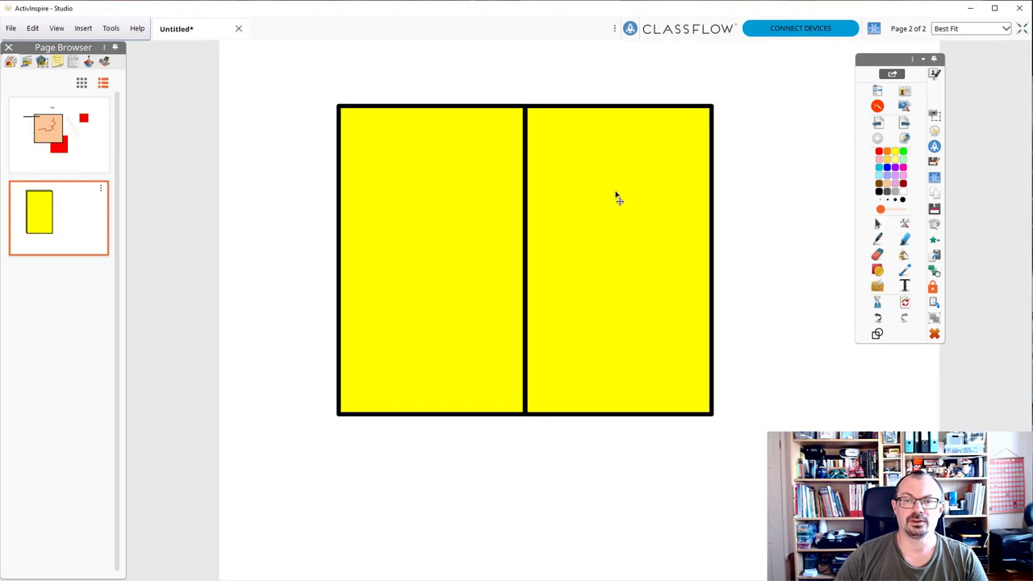
pyautogui.click(619, 197)
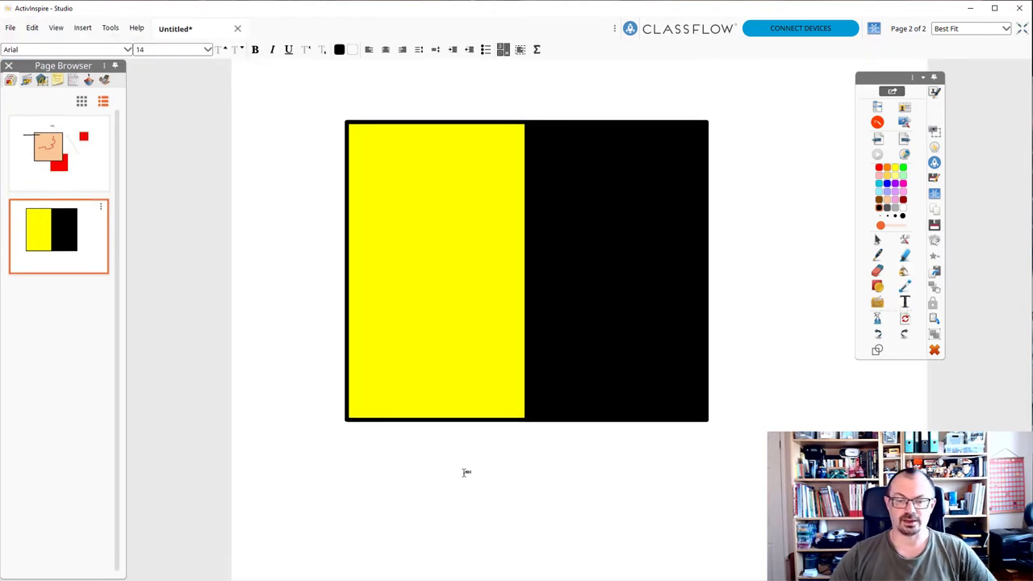
# - Type Bonjour and Hello in a text box below the rectangles, then return to page 1
pyautogui.click(463, 472)
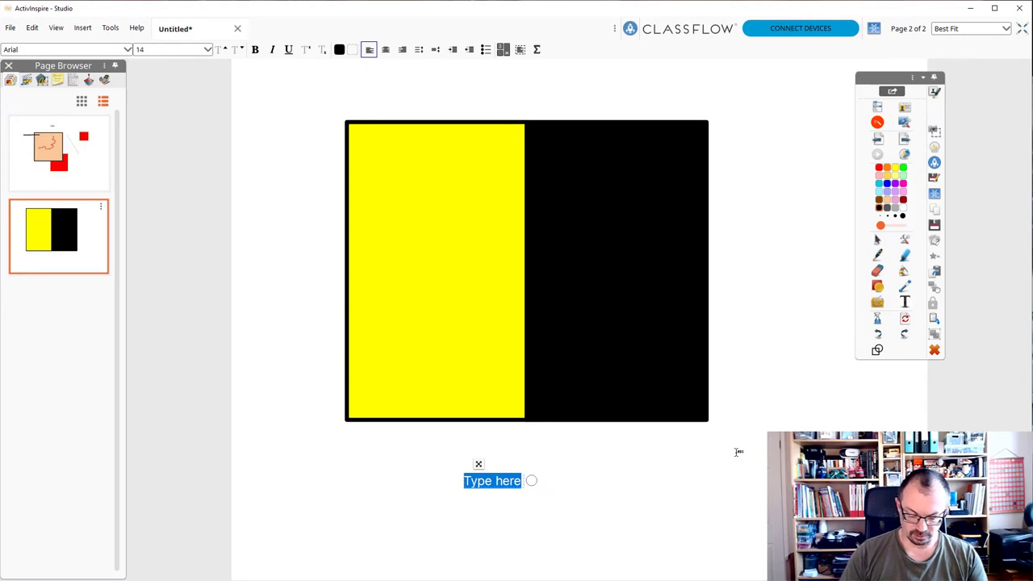
pyautogui.write('Bonjour')
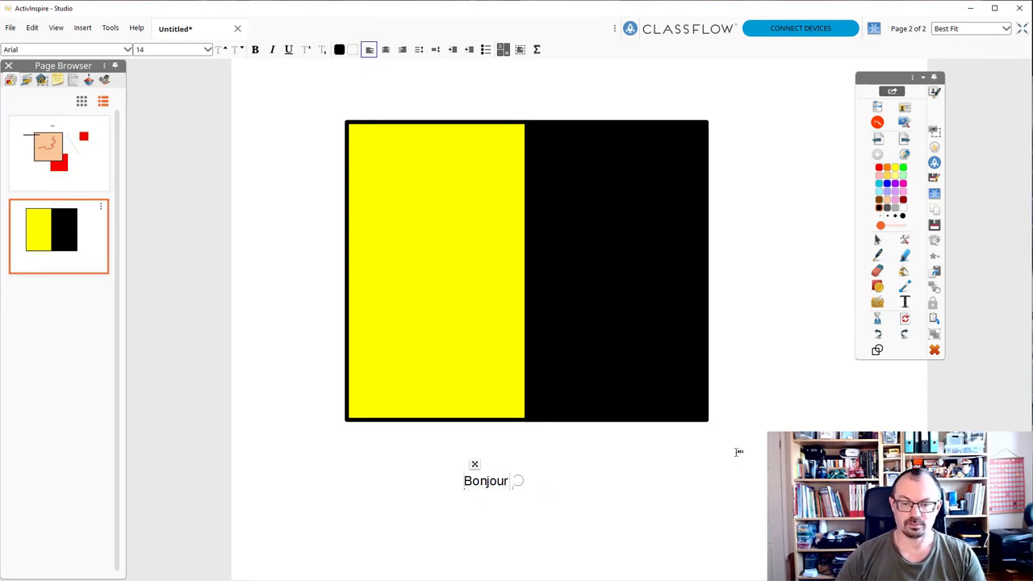
pyautogui.write('Hello')
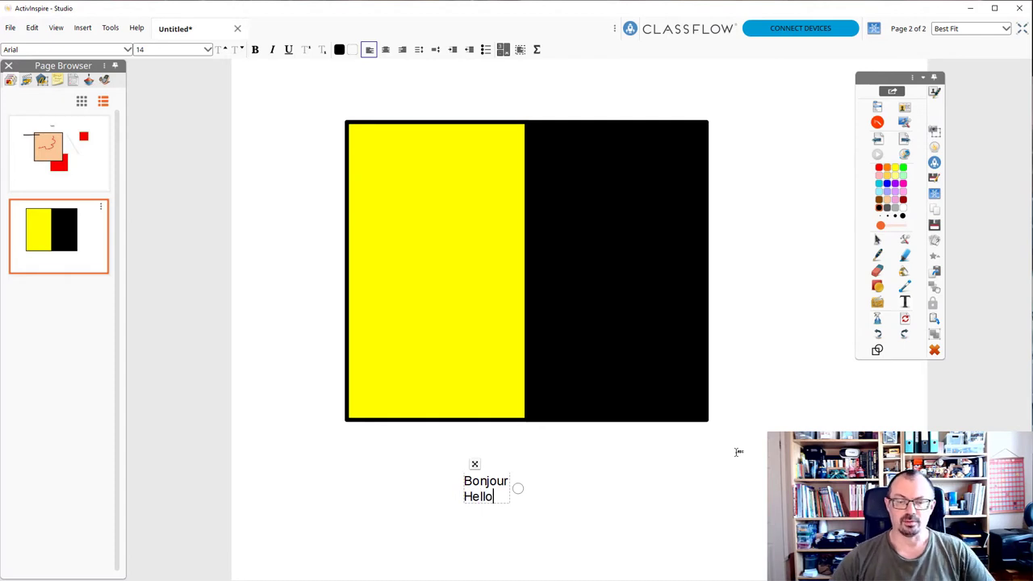
pyautogui.doubleClick(481, 497)
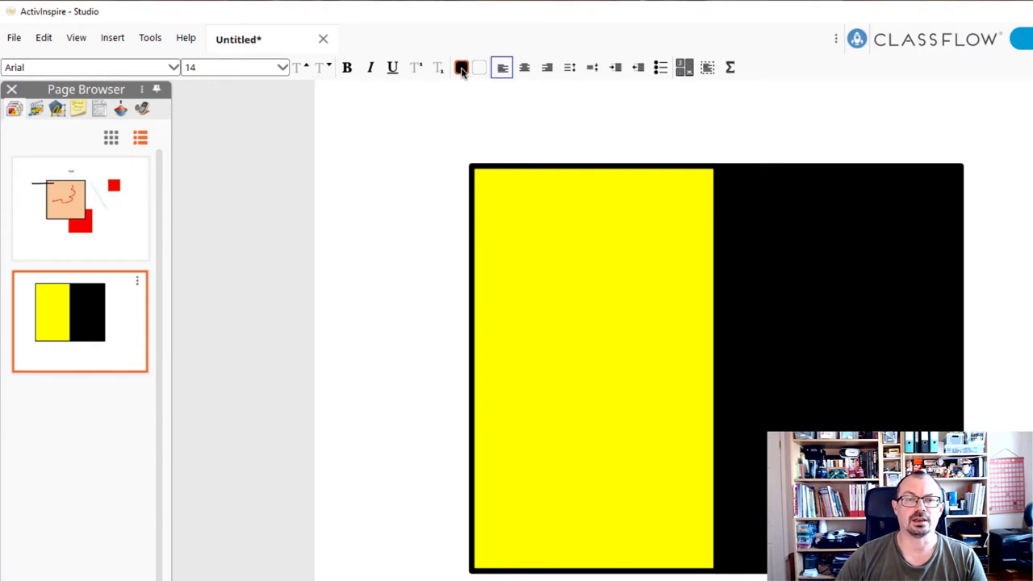
pyautogui.click(461, 67)
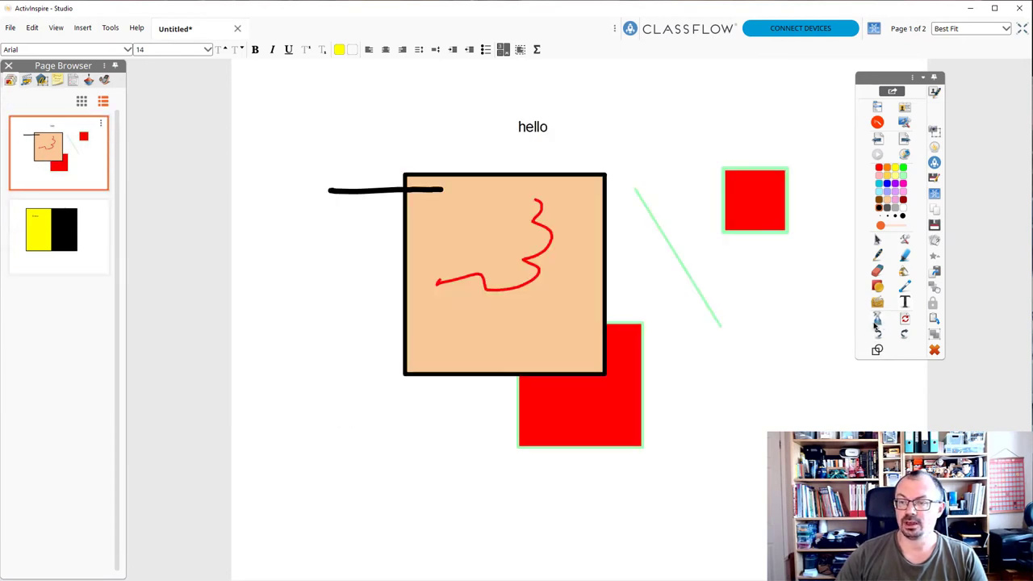
# - Use Clear Annotations to remove the freehand strokes from page 1
pyautogui.click(878, 315)
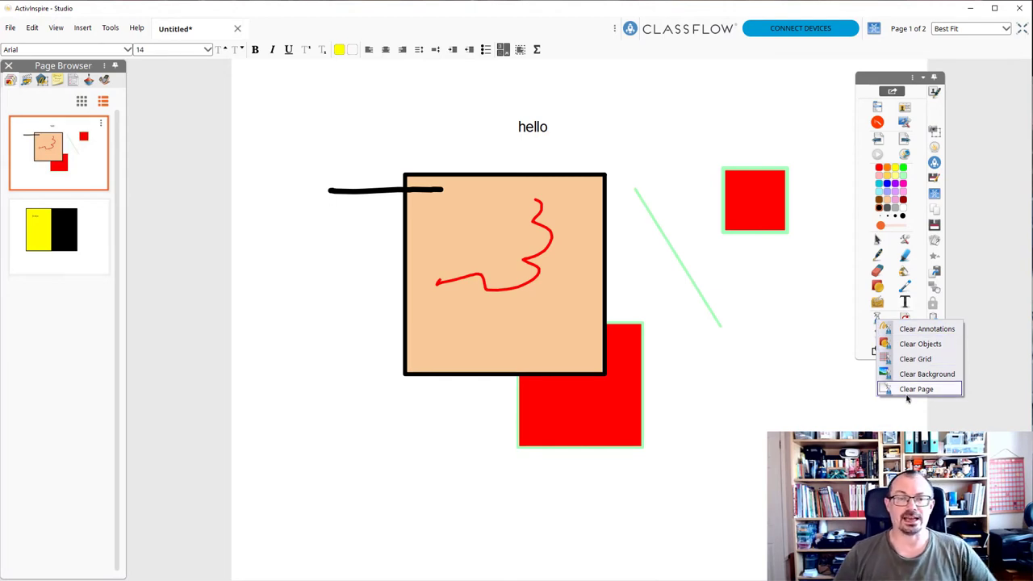
pyautogui.moveTo(927, 329)
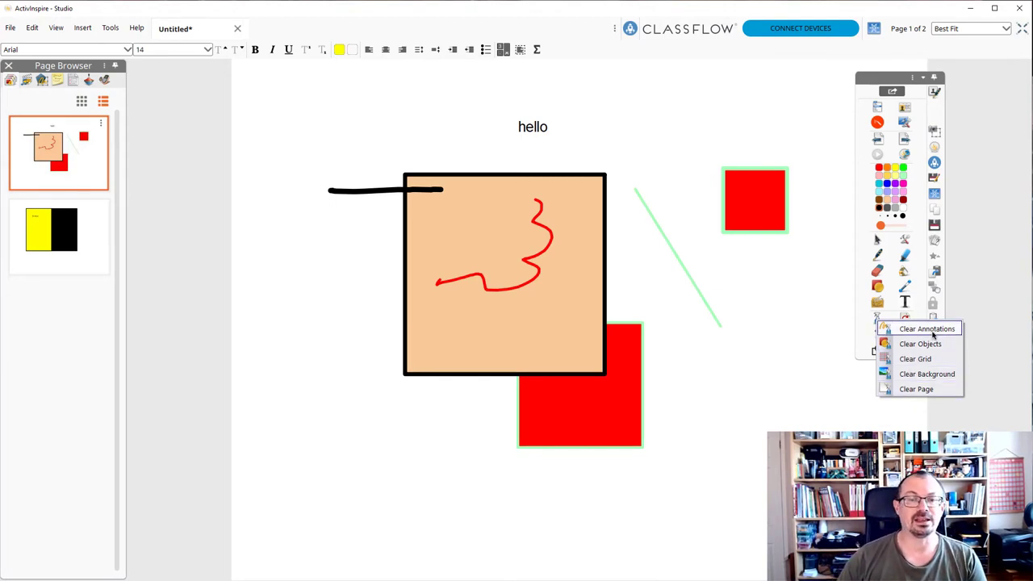
pyautogui.moveTo(921, 344)
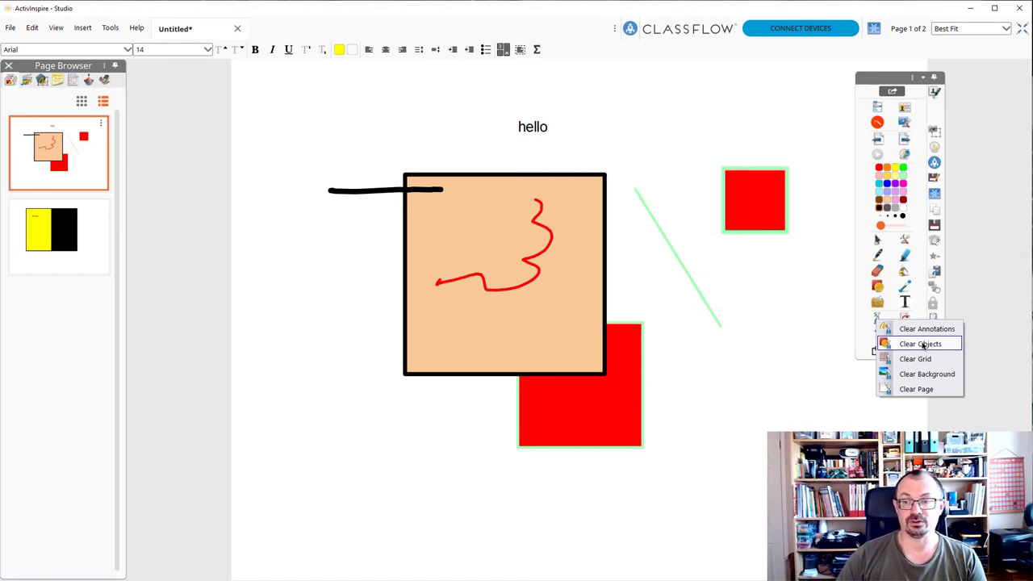
pyautogui.click(915, 343)
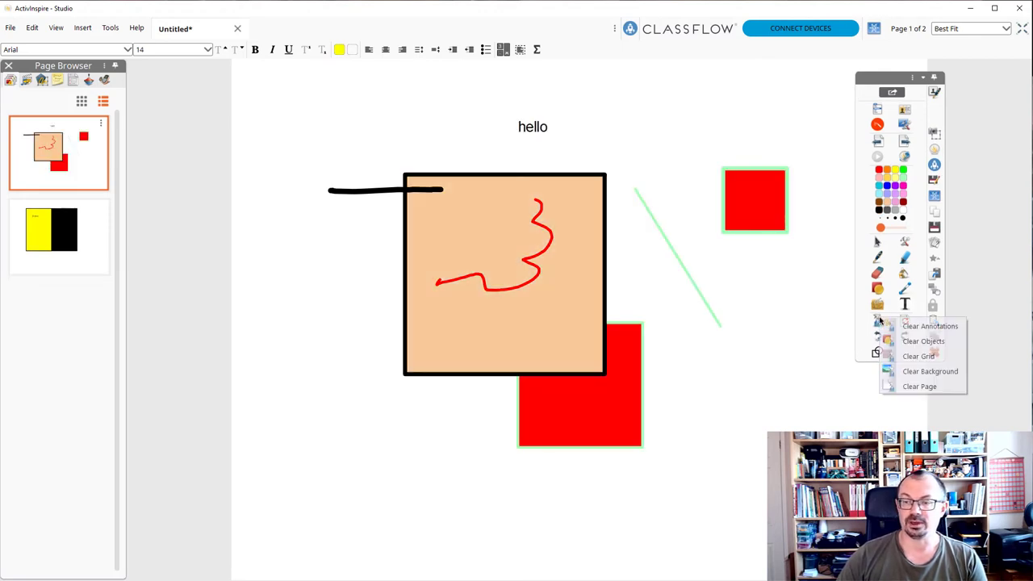
pyautogui.click(930, 326)
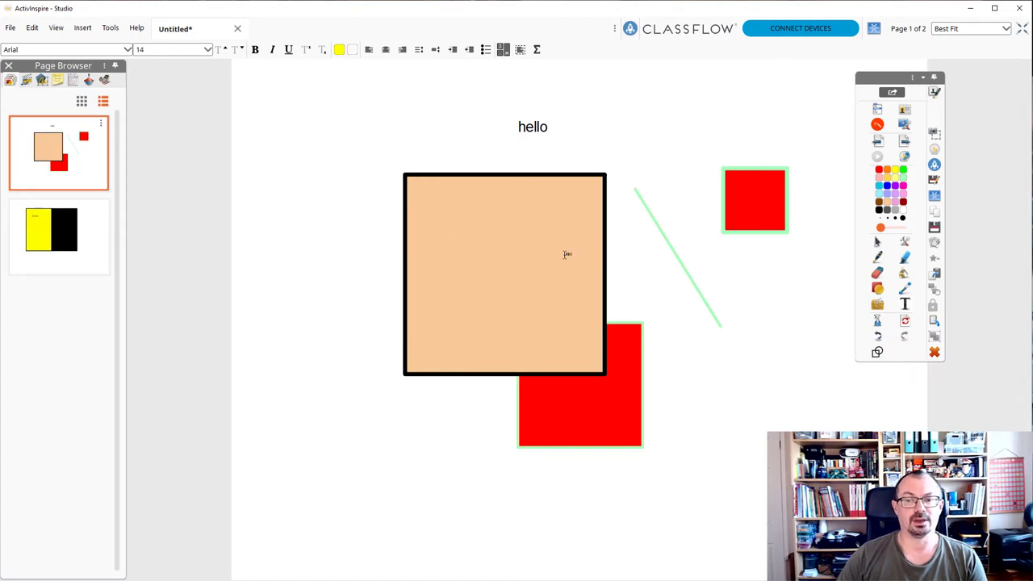
# - Use Clear Page to remove everything remaining on page 1
pyautogui.click(878, 320)
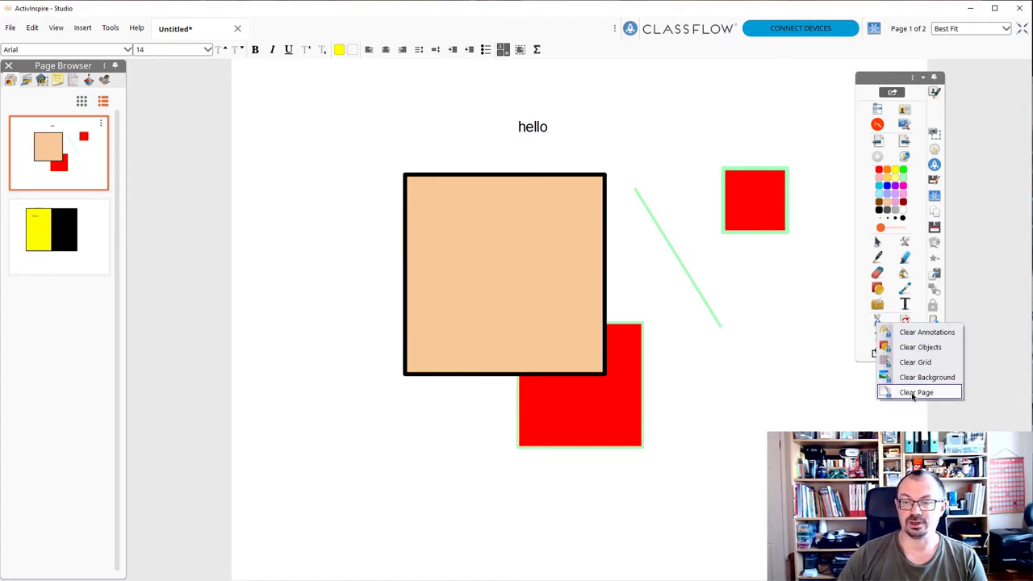
pyautogui.click(914, 392)
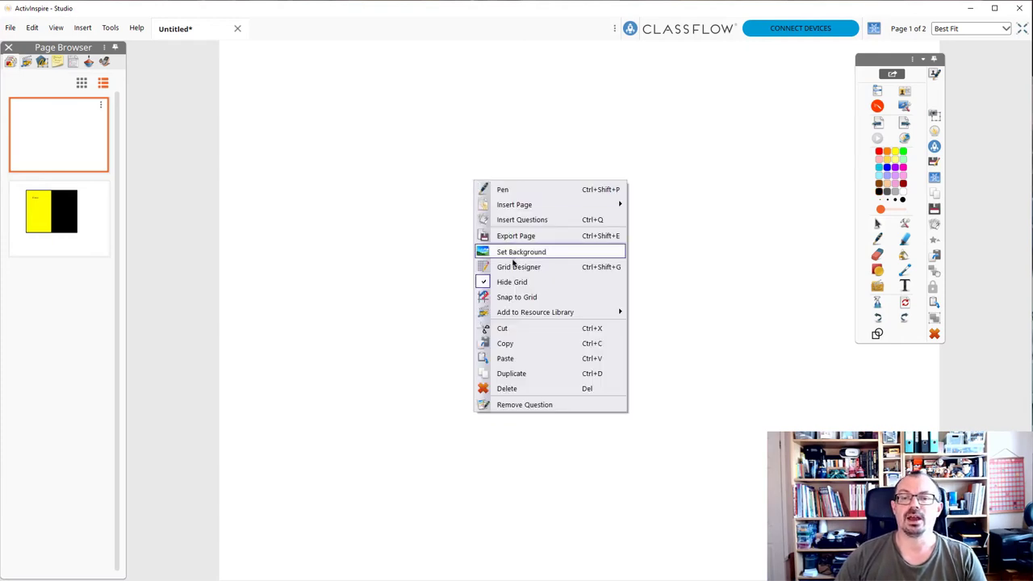
# - In Grid Designer, make the grid visible with Allow snap enabled, then close it
pyautogui.click(519, 266)
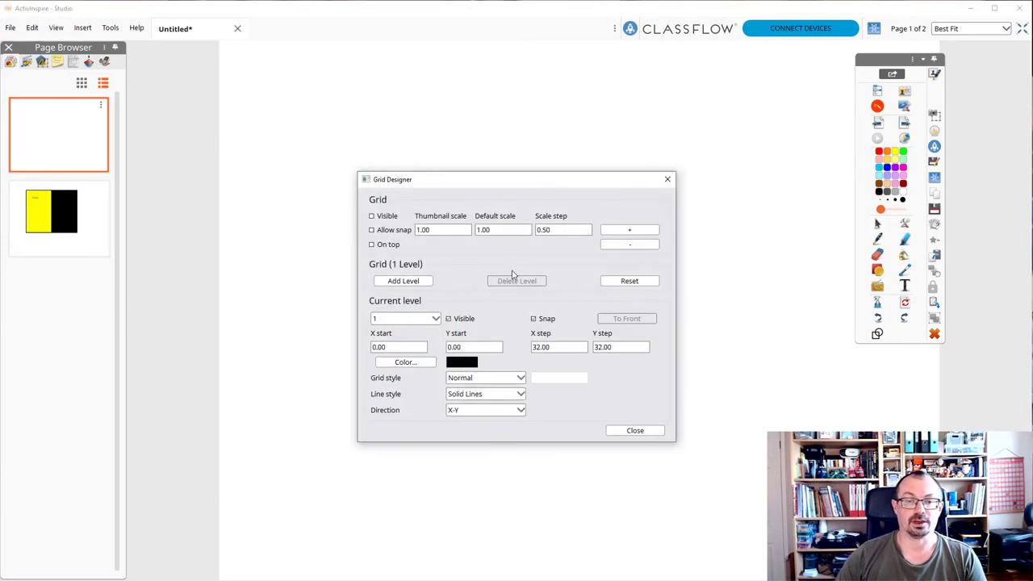
pyautogui.click(369, 217)
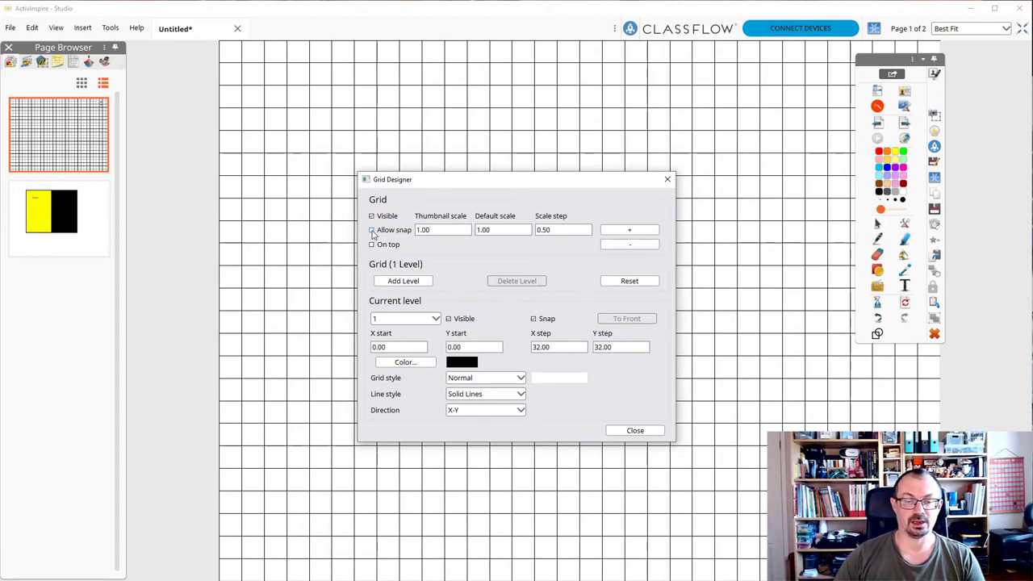
pyautogui.click(370, 230)
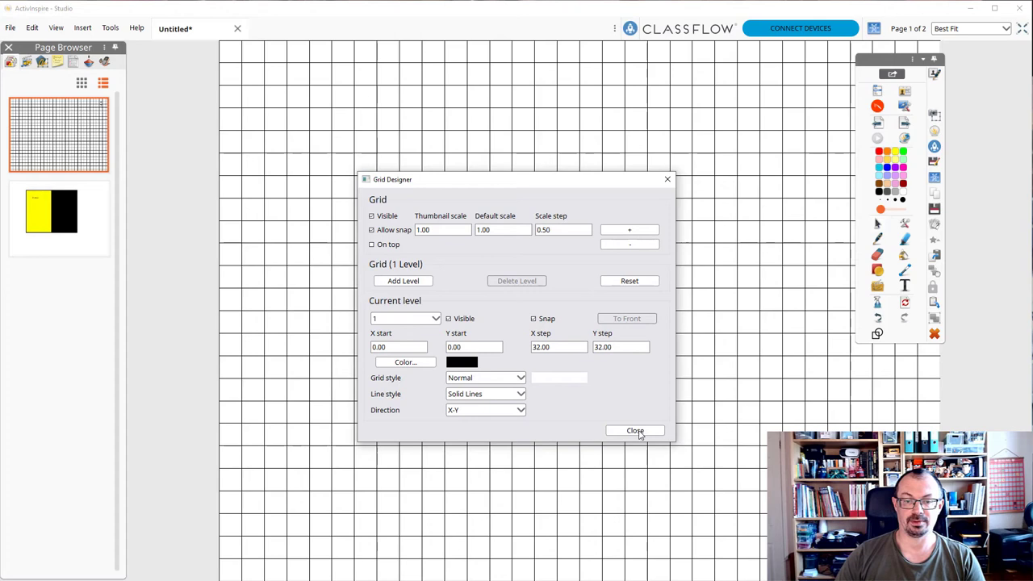
pyautogui.click(635, 429)
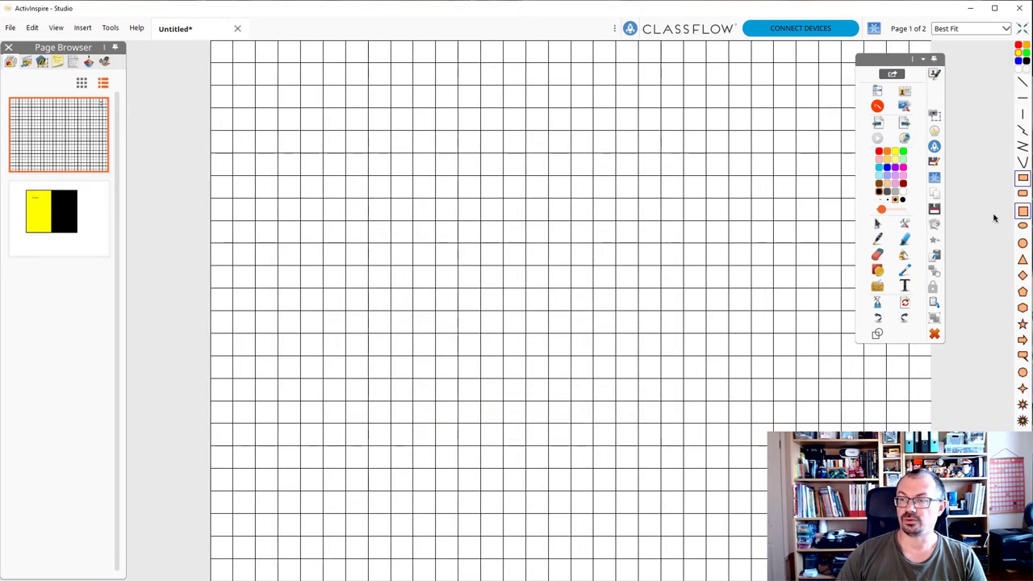
# - Draw two more yellow grid-snapped squares, then hide the grid lines from the page menu
pyautogui.moveTo(345, 133); pyautogui.dragTo(394, 178)
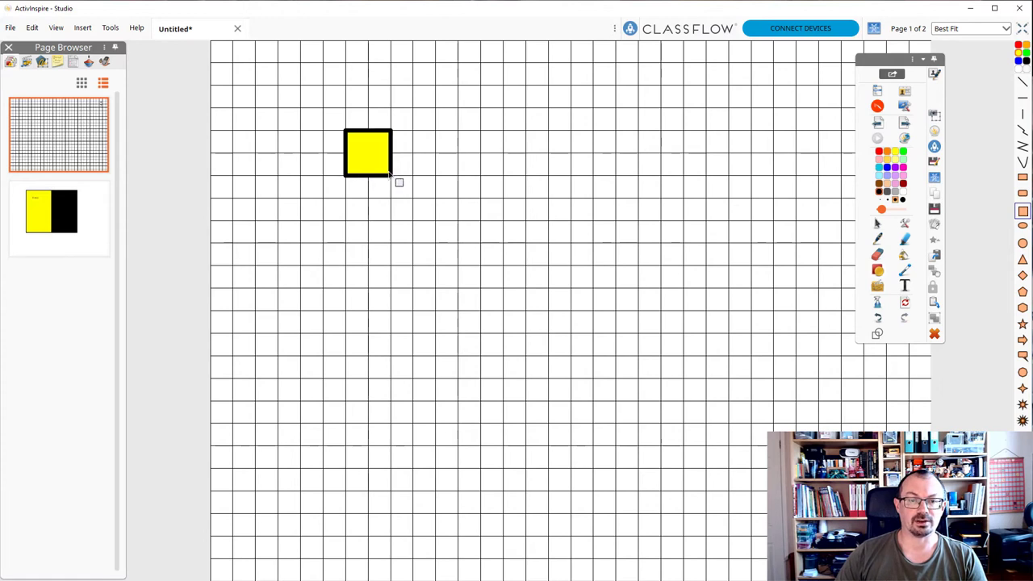
pyautogui.moveTo(390, 176); pyautogui.dragTo(462, 235)
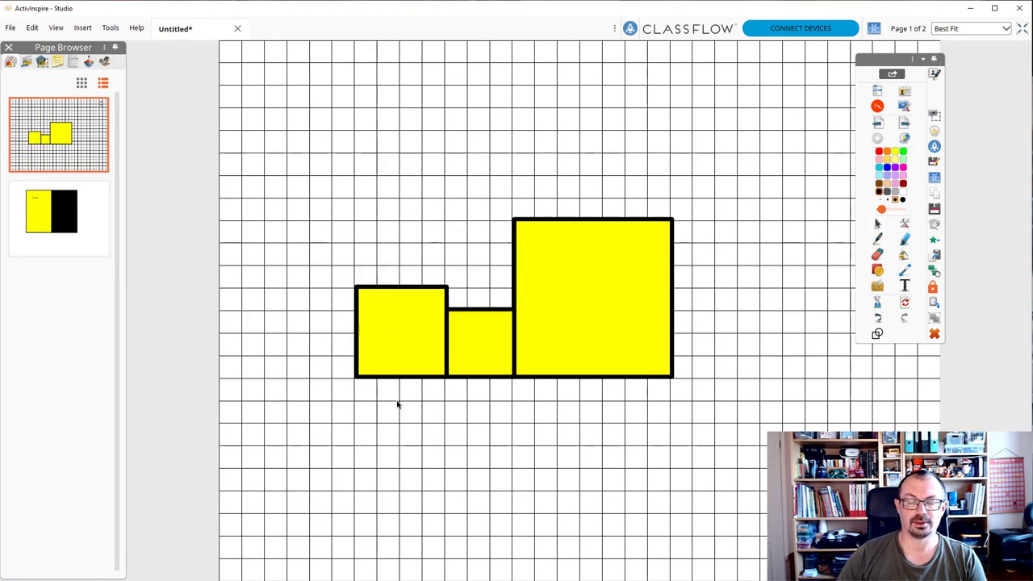
pyautogui.rightClick(399, 405)
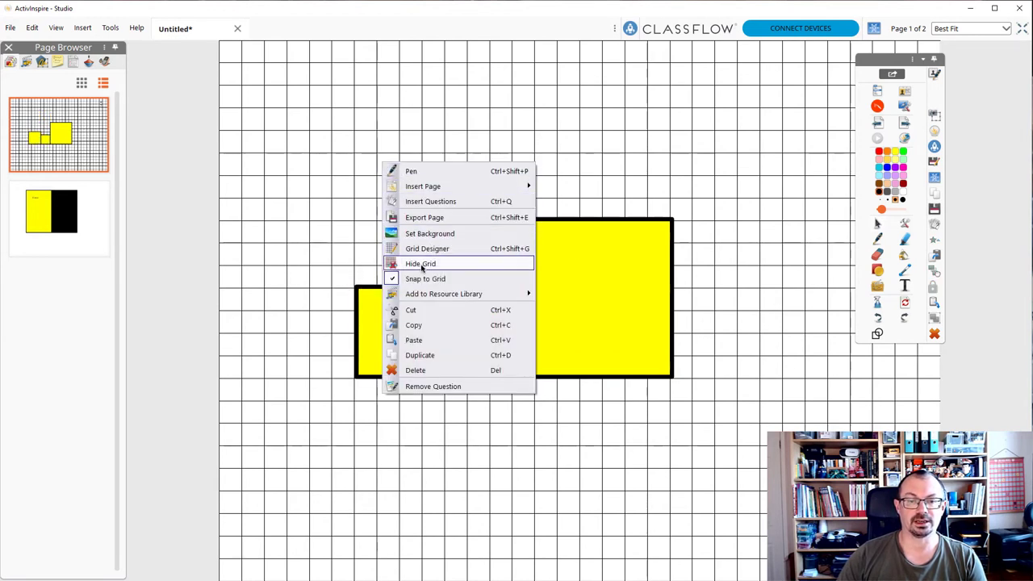
pyautogui.click(420, 263)
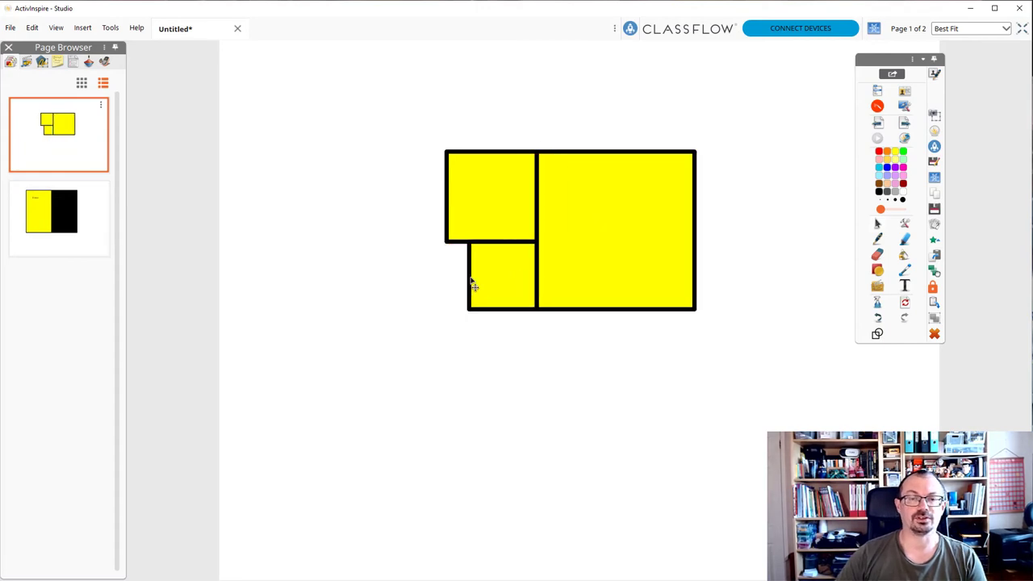
pyautogui.moveTo(490, 210)
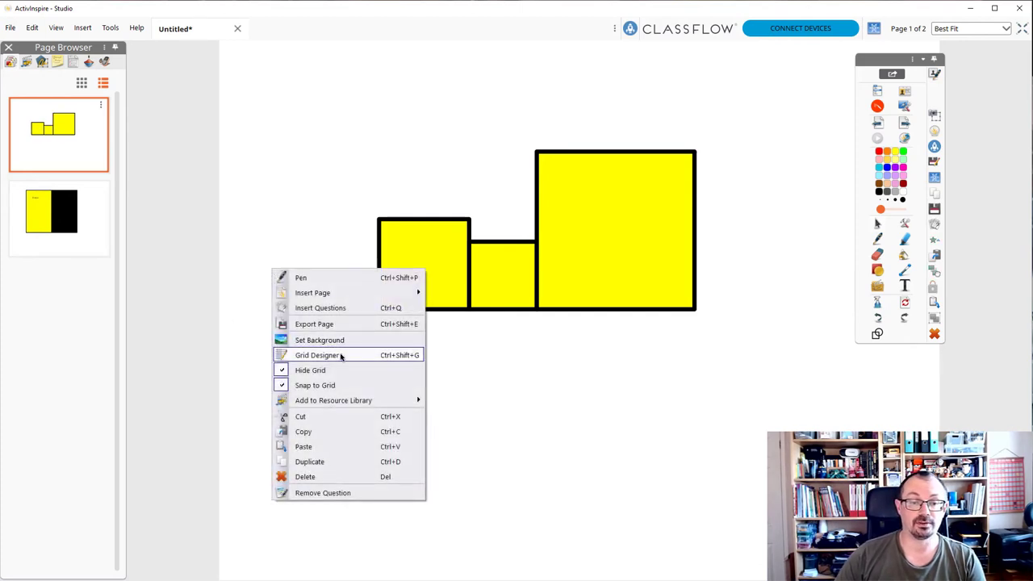
# - Switch the grid style to Angle, return it to Normal, and close the Grid Designer
pyautogui.click(310, 369)
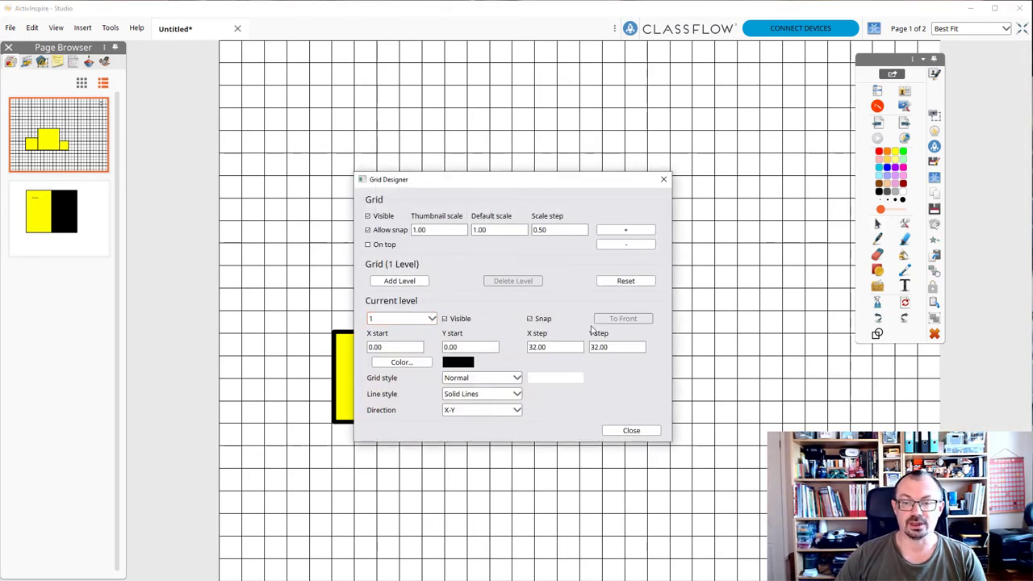
pyautogui.click(517, 378)
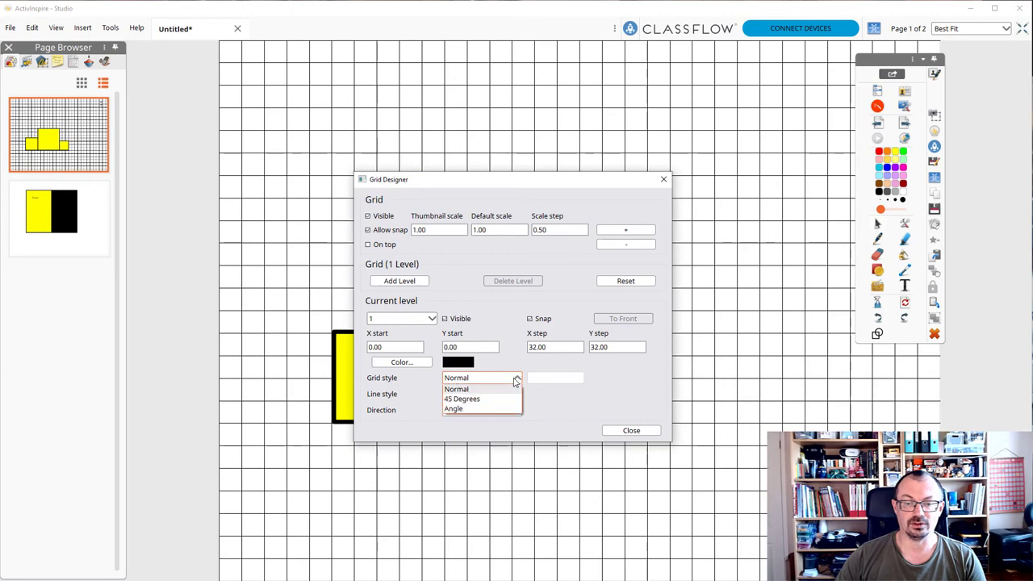
pyautogui.click(464, 400)
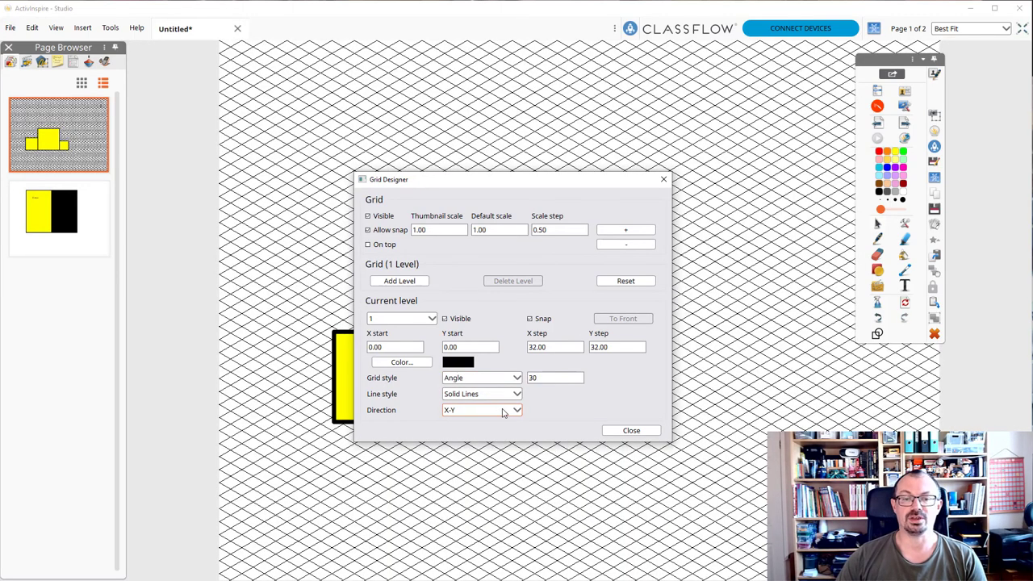
pyautogui.click(514, 378)
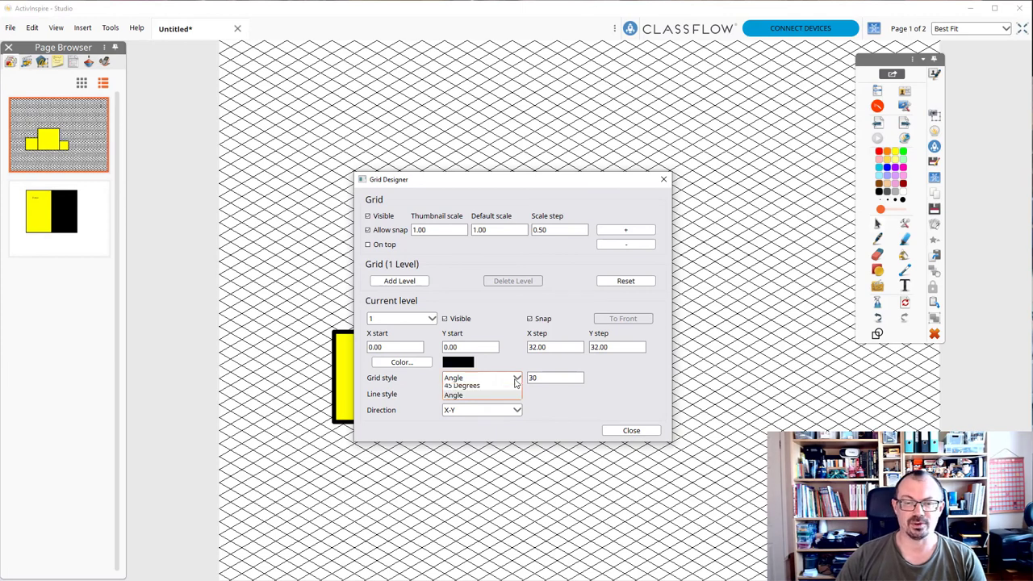
pyautogui.click(465, 394)
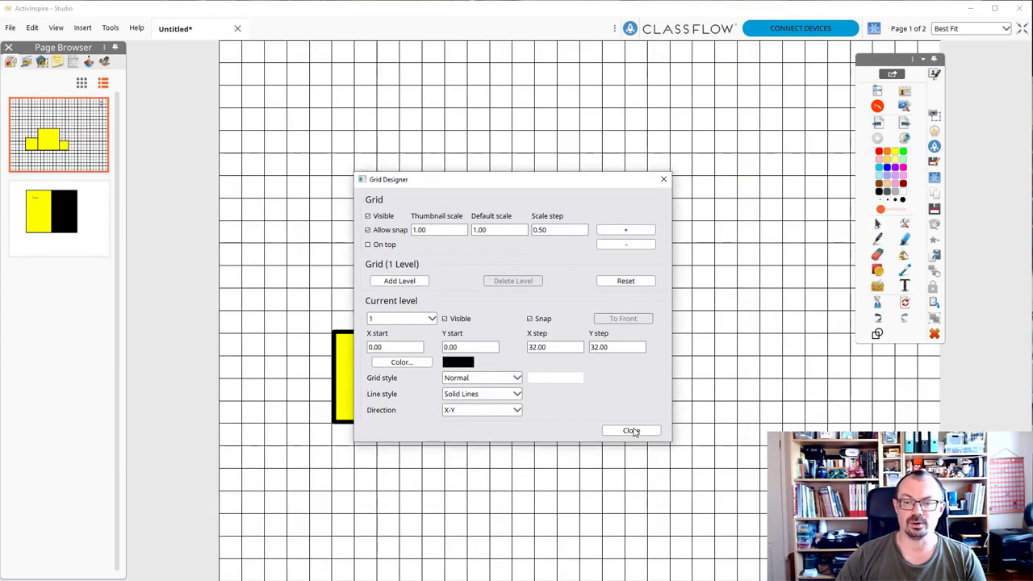
pyautogui.click(631, 429)
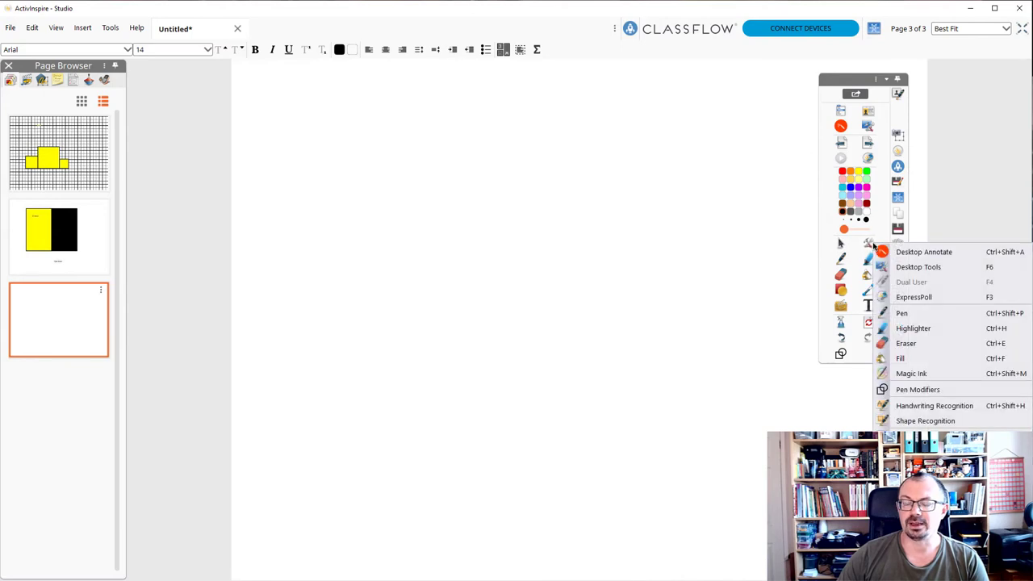
pyautogui.moveTo(924, 252)
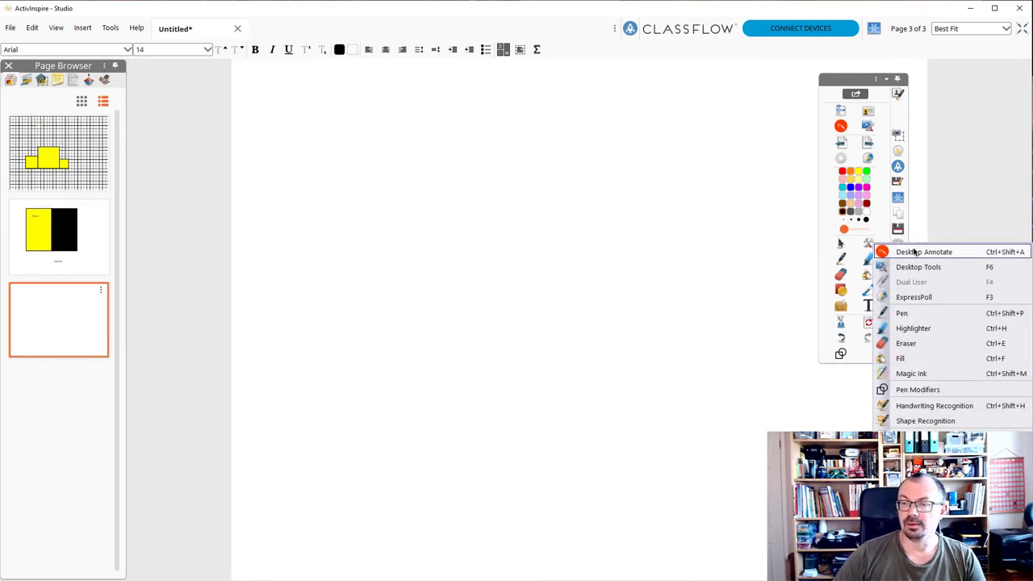
pyautogui.moveTo(912, 313)
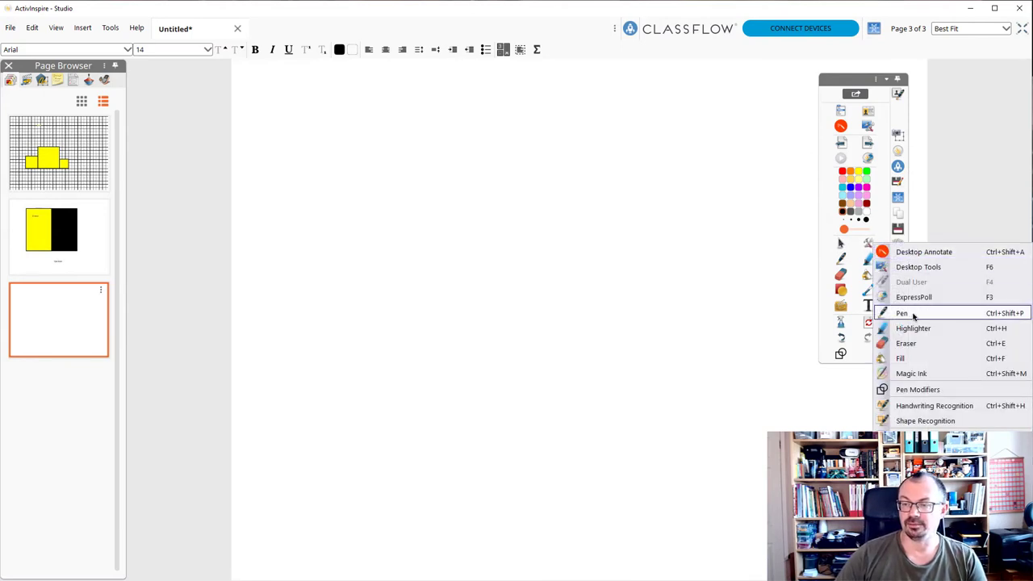
pyautogui.moveTo(910, 374)
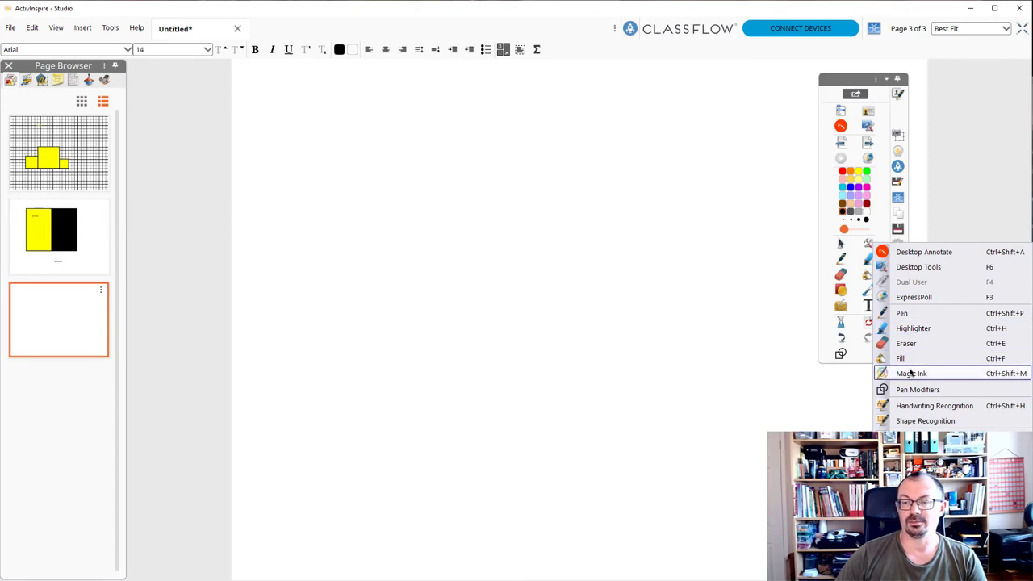
pyautogui.moveTo(901, 359)
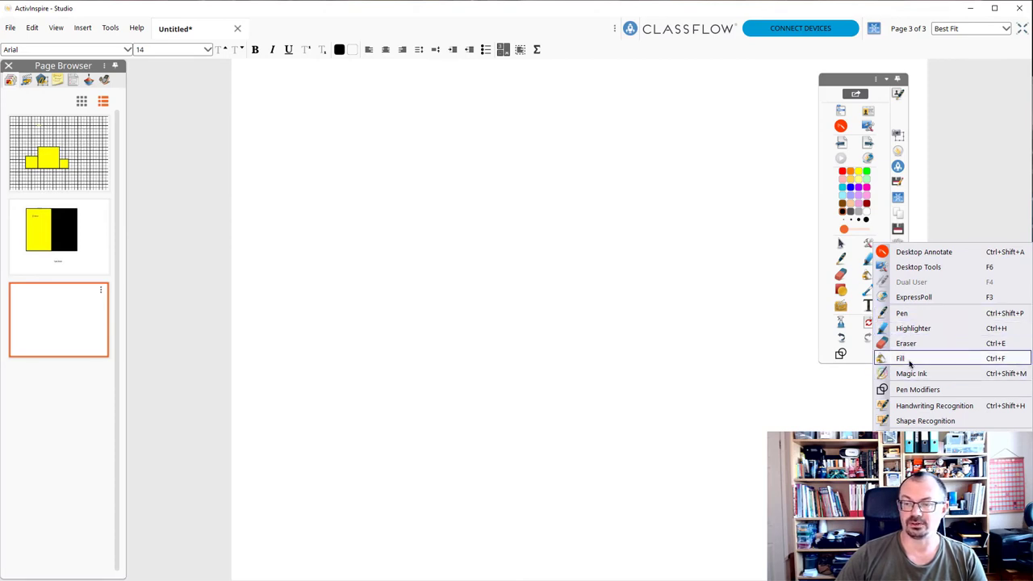
pyautogui.moveTo(933, 405)
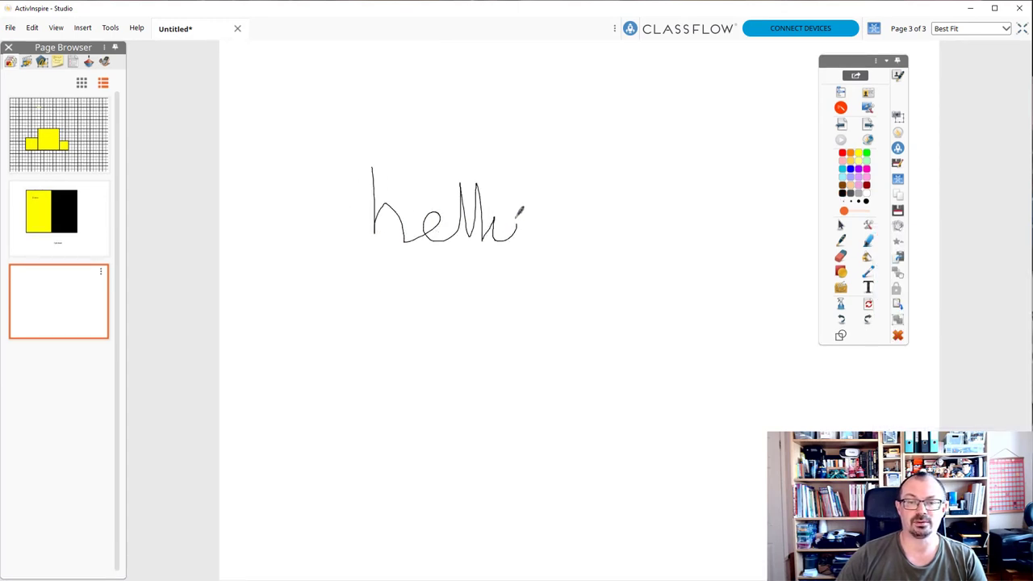
# - Finish handwriting 'hello' for recognition and draw a long straight line across the page
pyautogui.moveTo(508, 201); pyautogui.dragTo(519, 234)
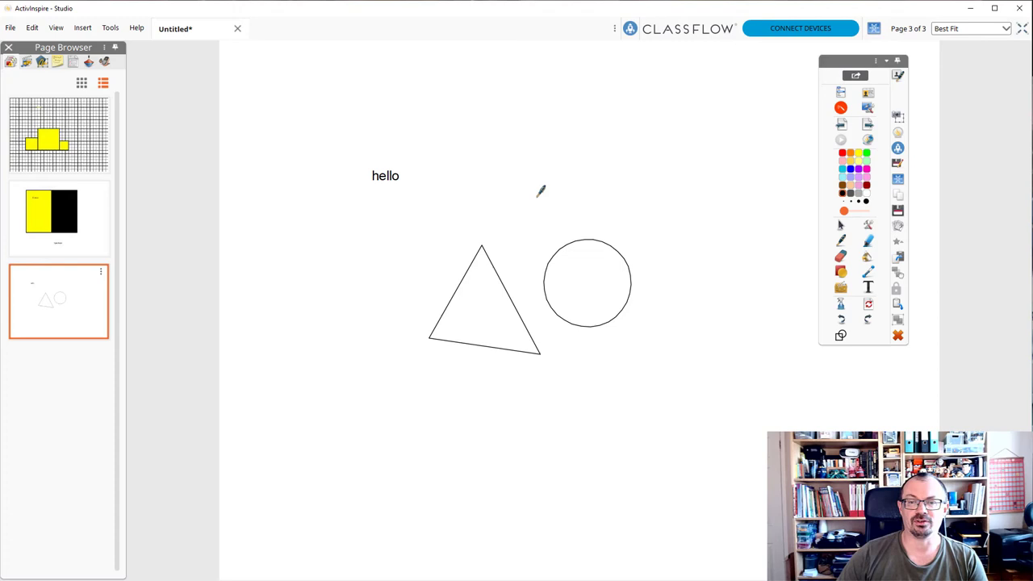
pyautogui.moveTo(360, 236)
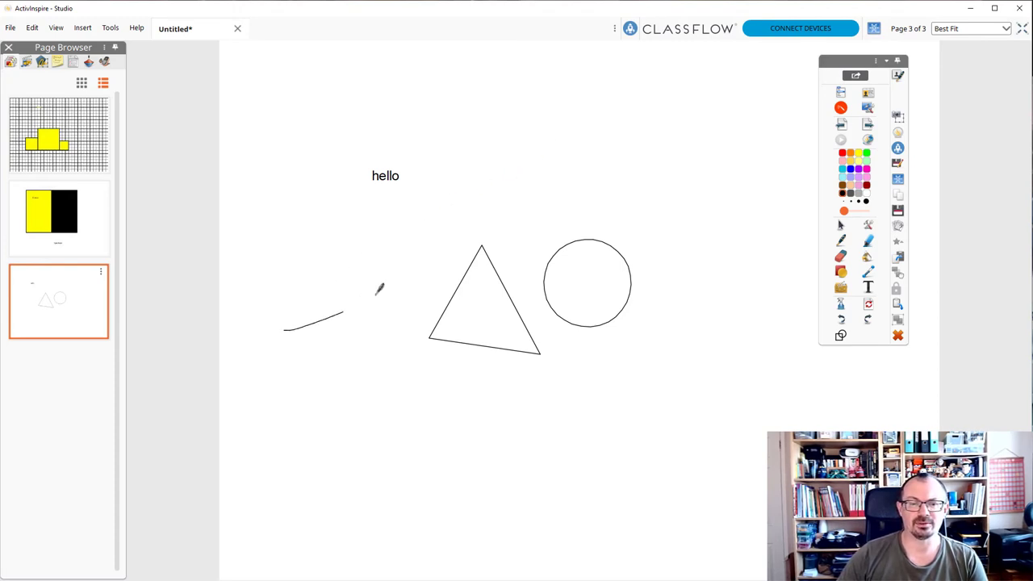
pyautogui.moveTo(284, 329); pyautogui.dragTo(729, 84)
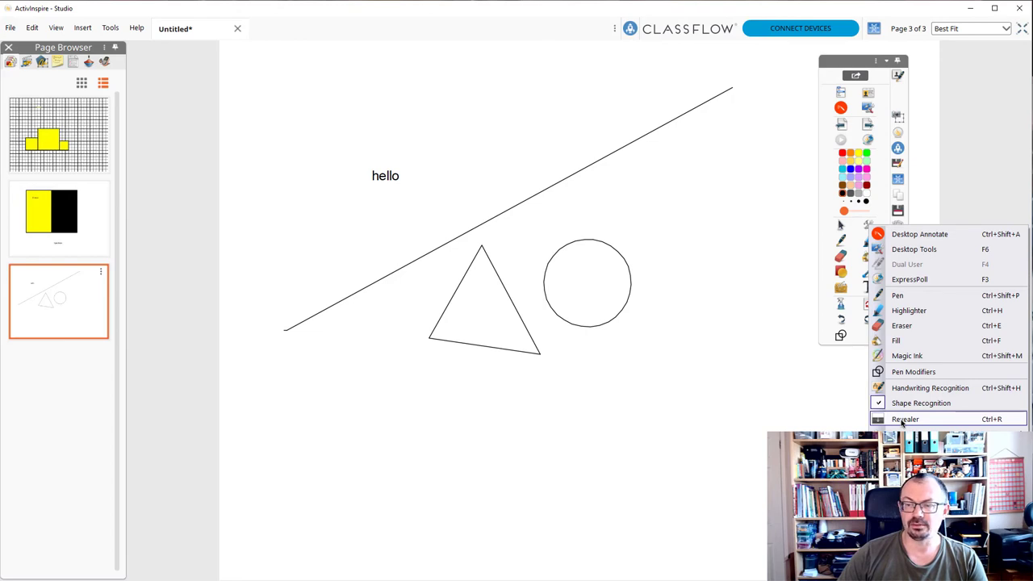
# - Bring the black revealer blind over the page and pull it mostly back
pyautogui.click(904, 419)
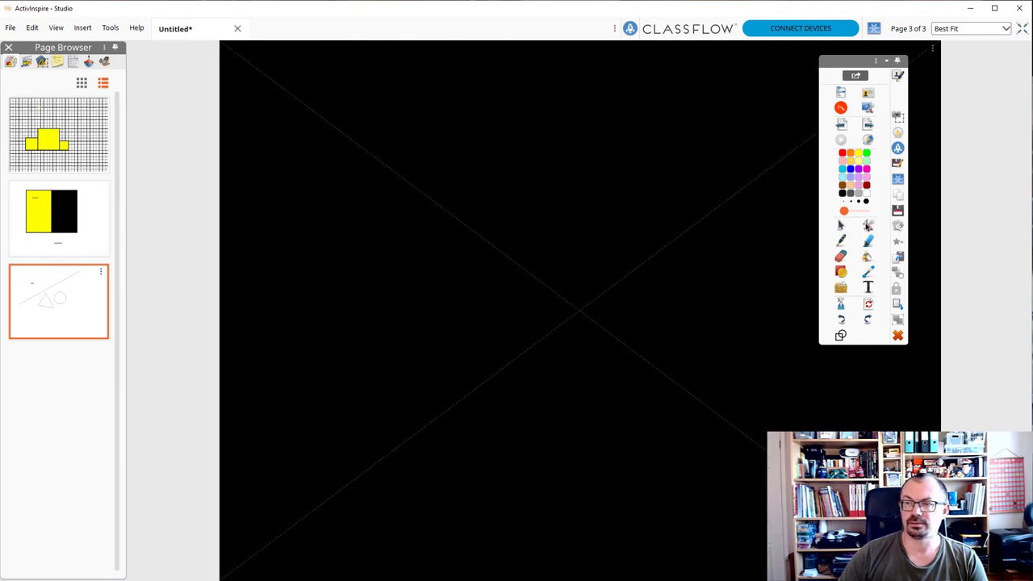
pyautogui.click(935, 50)
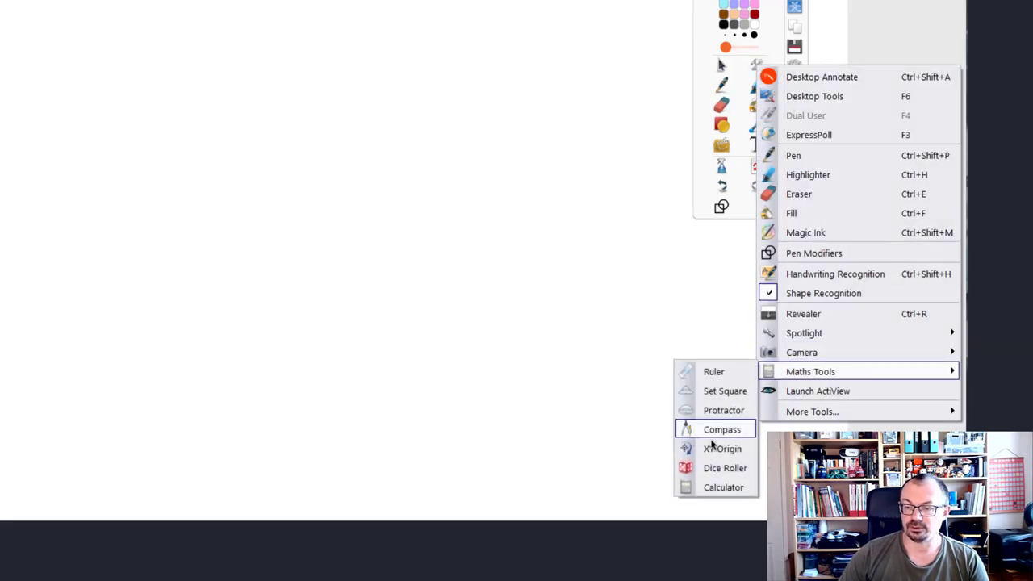
# - Start the Dice Roller with two dice and roll them onto the page
pyautogui.click(725, 468)
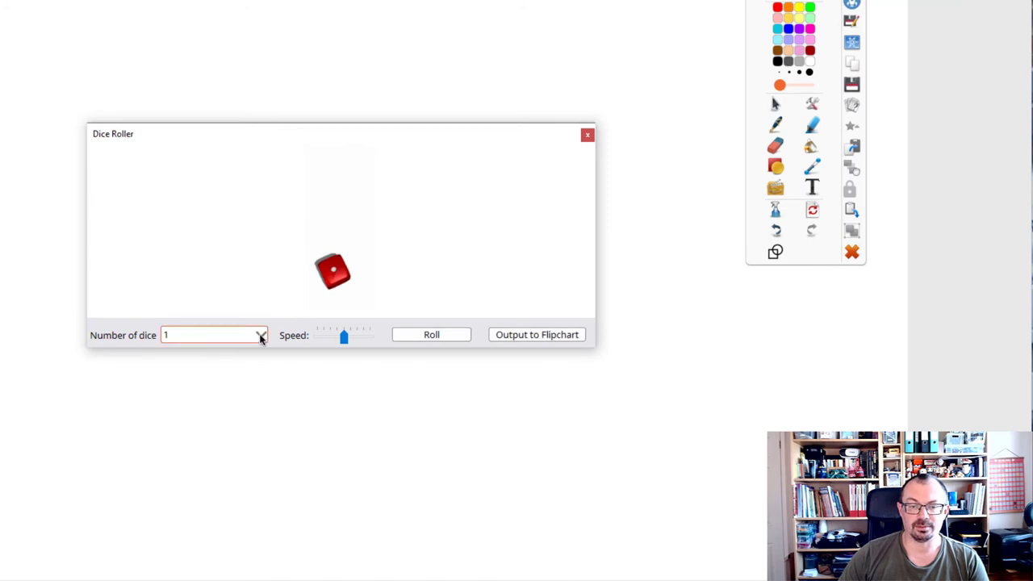
pyautogui.click(260, 334)
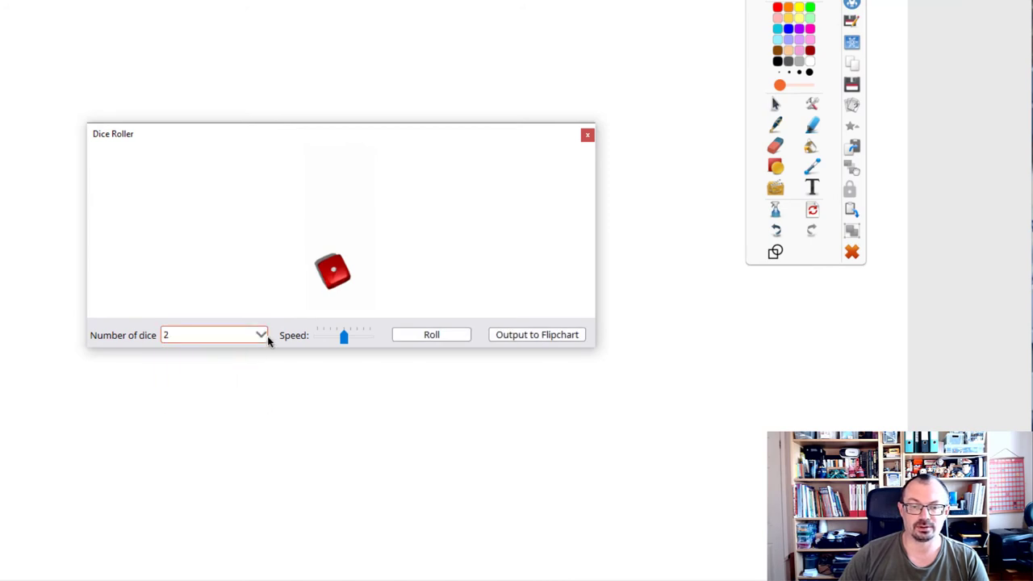
pyautogui.click(431, 334)
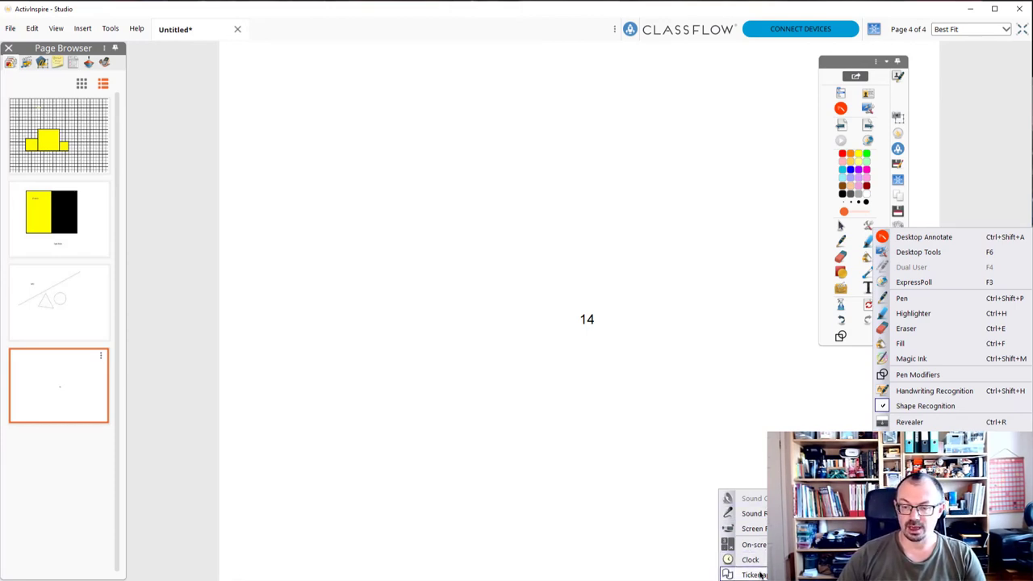
pyautogui.click(749, 559)
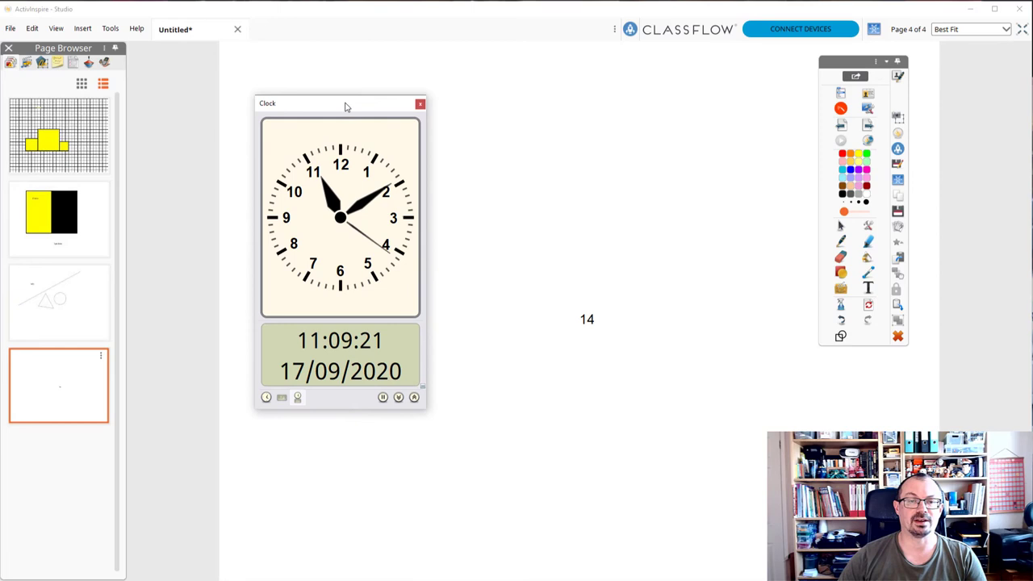
pyautogui.moveTo(339, 103); pyautogui.dragTo(322, 62)
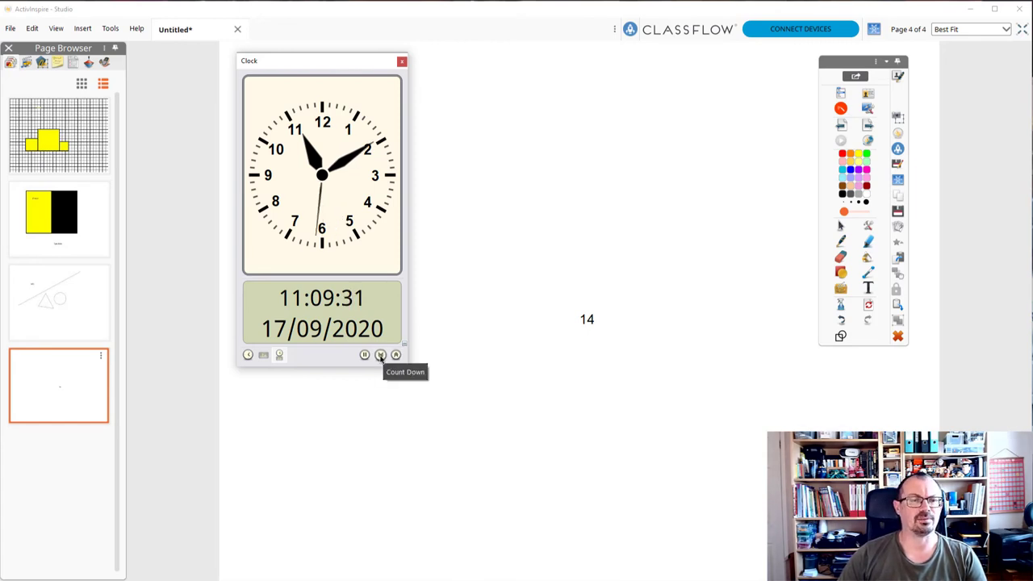
pyautogui.click(377, 355)
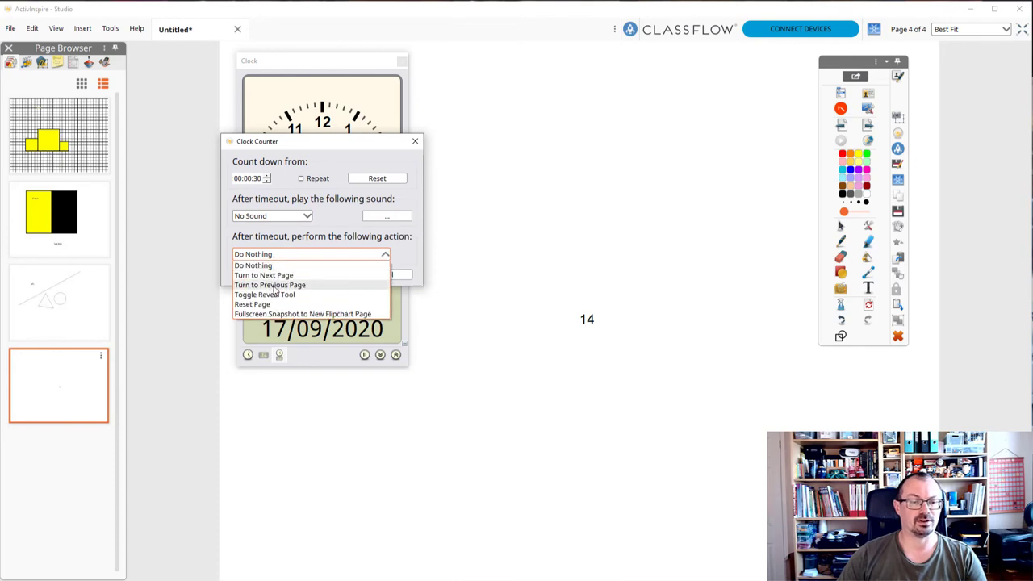
pyautogui.click(252, 265)
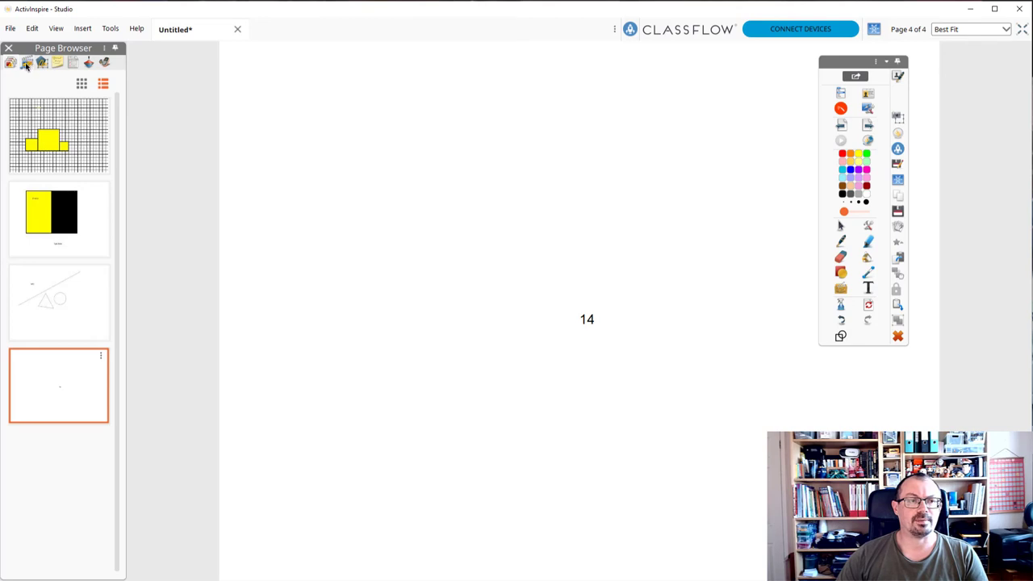
pyautogui.click(30, 65)
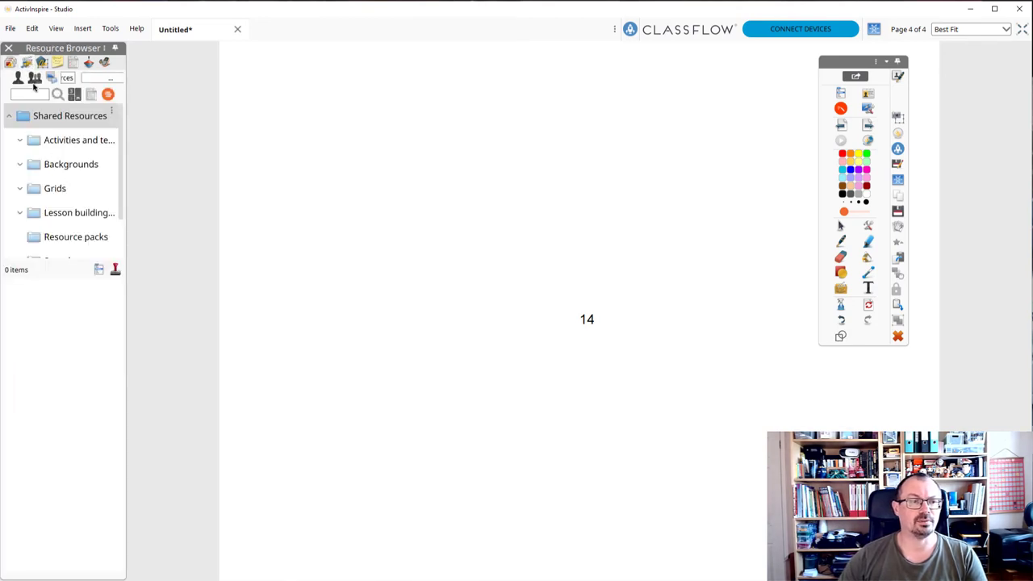
pyautogui.moveTo(36, 80)
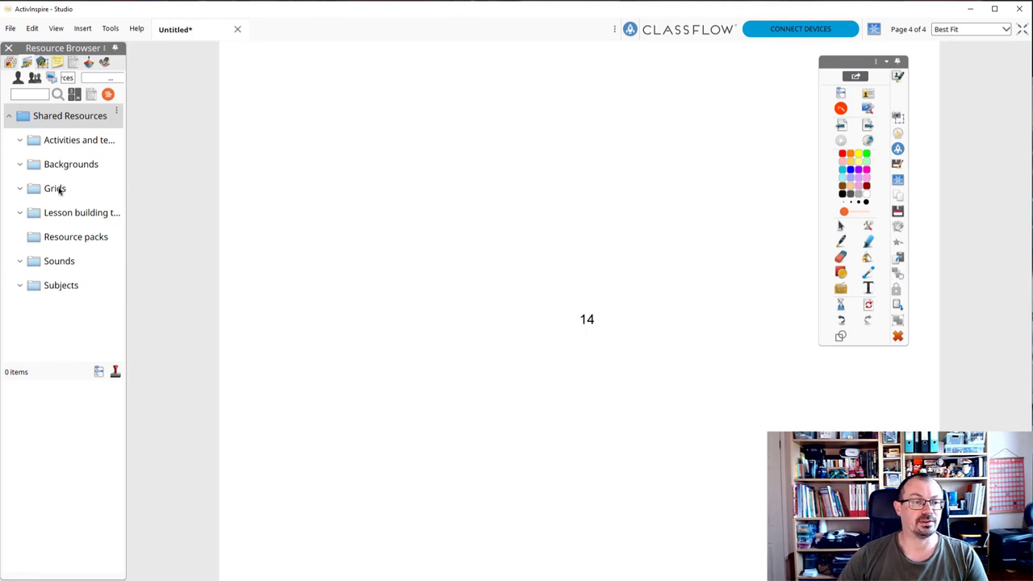
pyautogui.moveTo(20, 296)
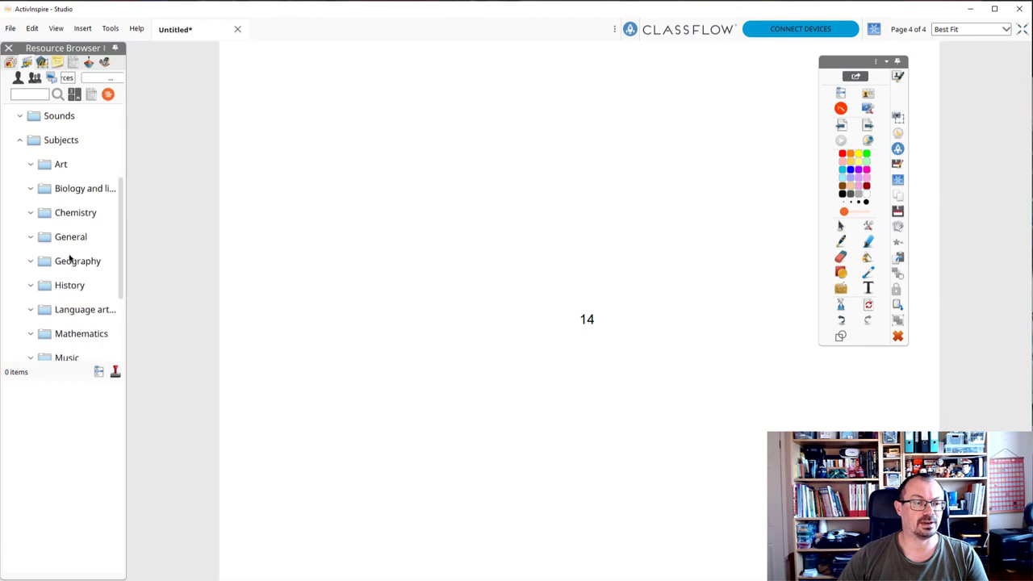
# - Scroll the shared resources to Subjects and select the History folder
pyautogui.scroll(-3)
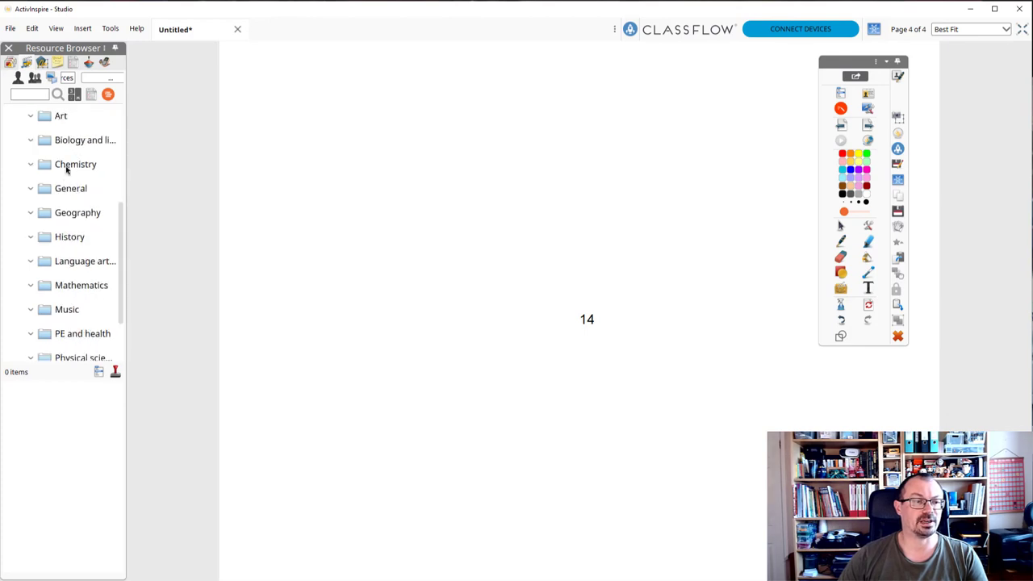
pyautogui.click(67, 235)
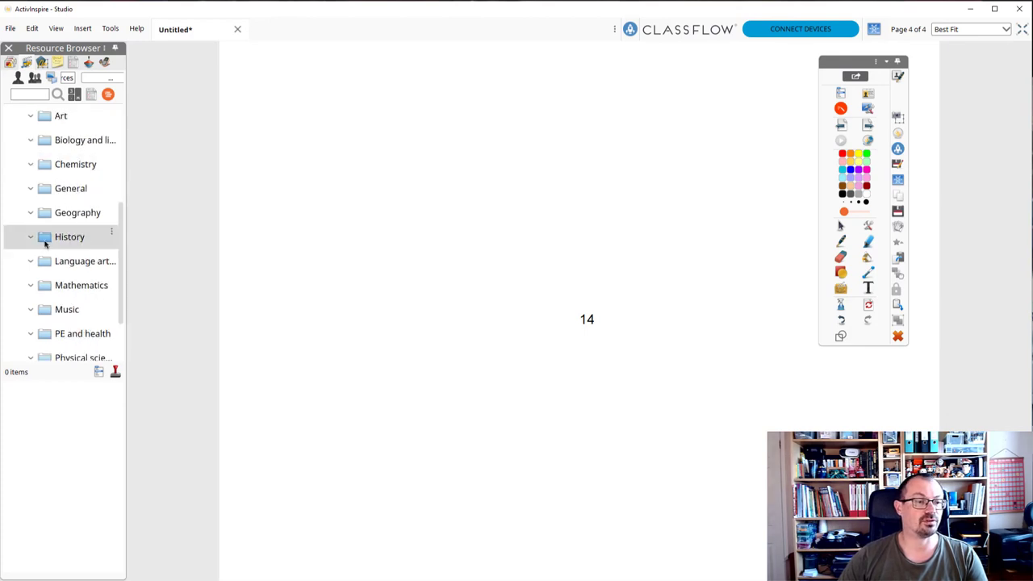